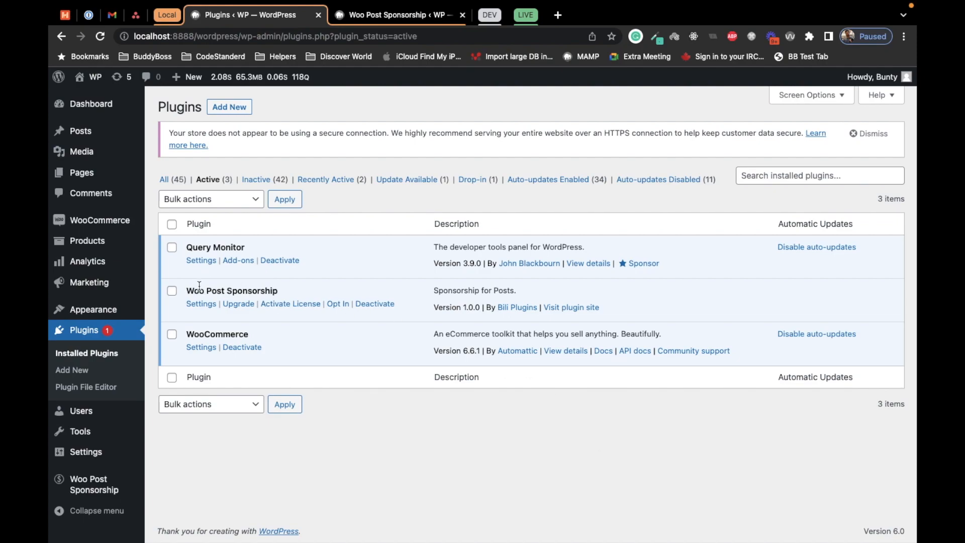
pyautogui.moveTo(300, 293)
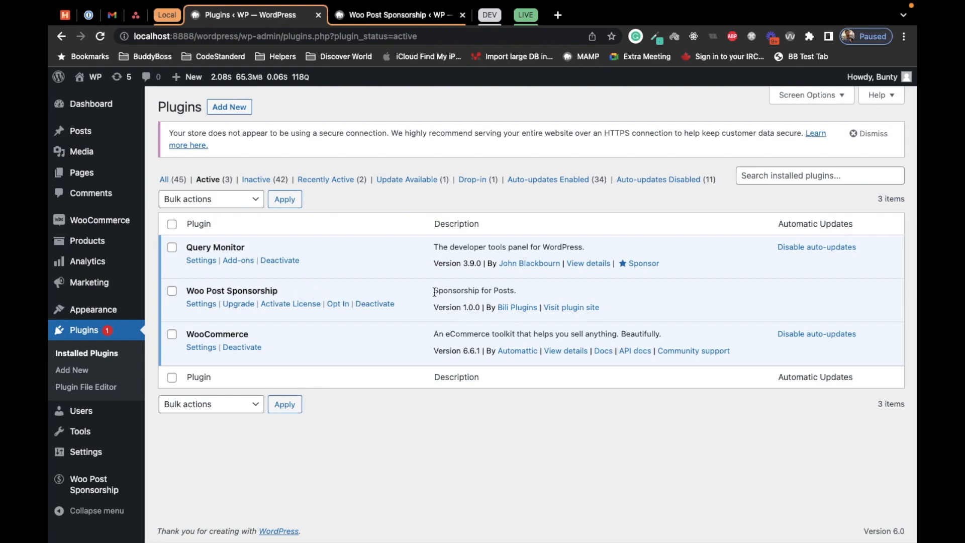
# - Scroll the Woo Post Sponsorship post to 'Buy this Plugin' and start the Buy now checkout
pyautogui.doubleClick(455, 291)
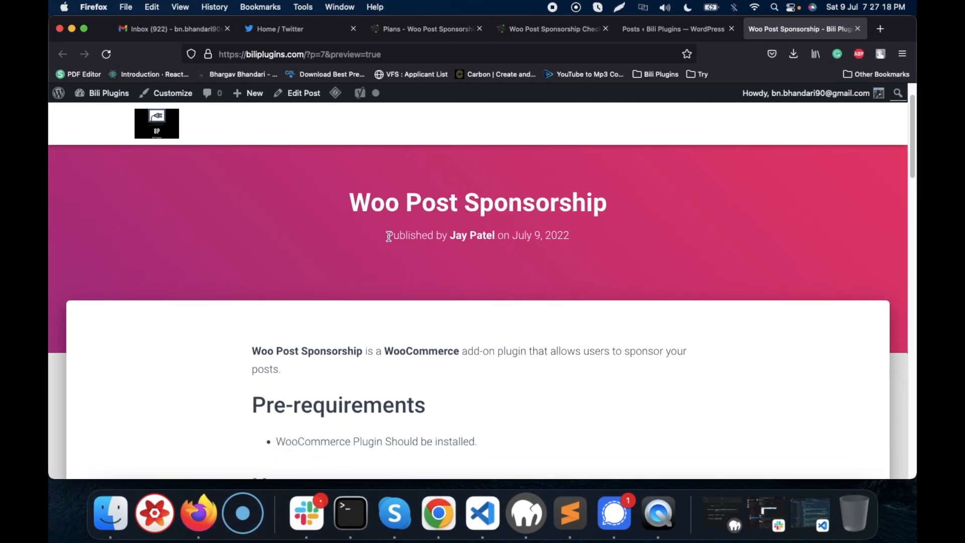
pyautogui.moveTo(462, 350)
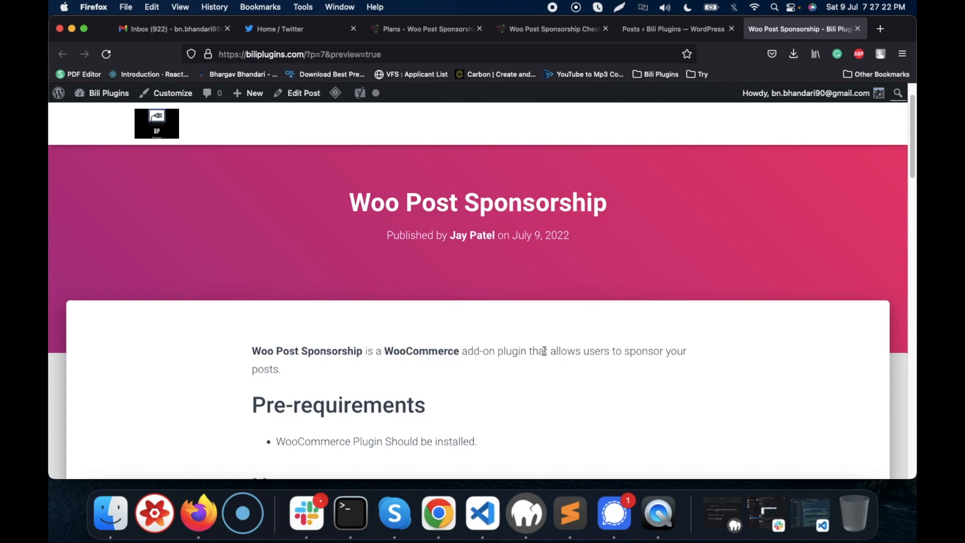
pyautogui.moveTo(623, 338)
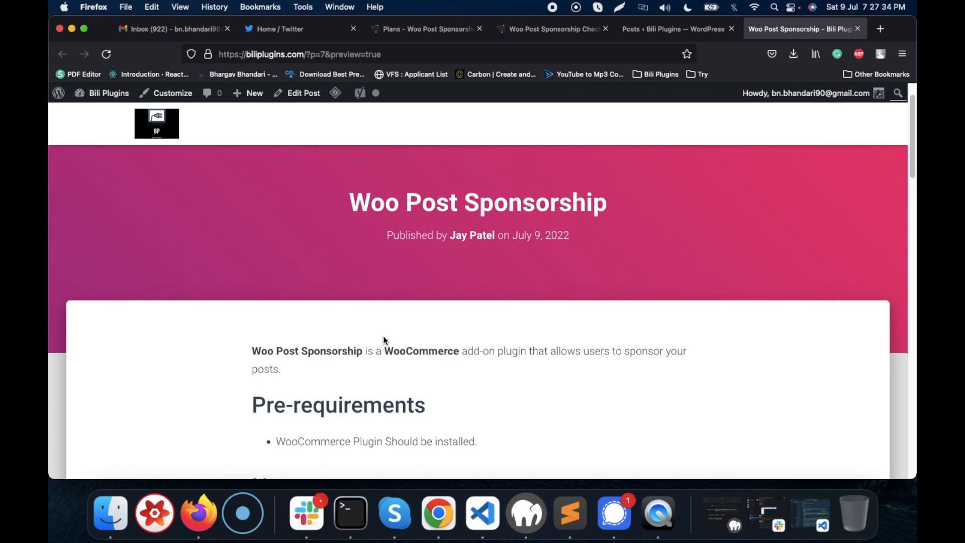
pyautogui.moveTo(383, 250)
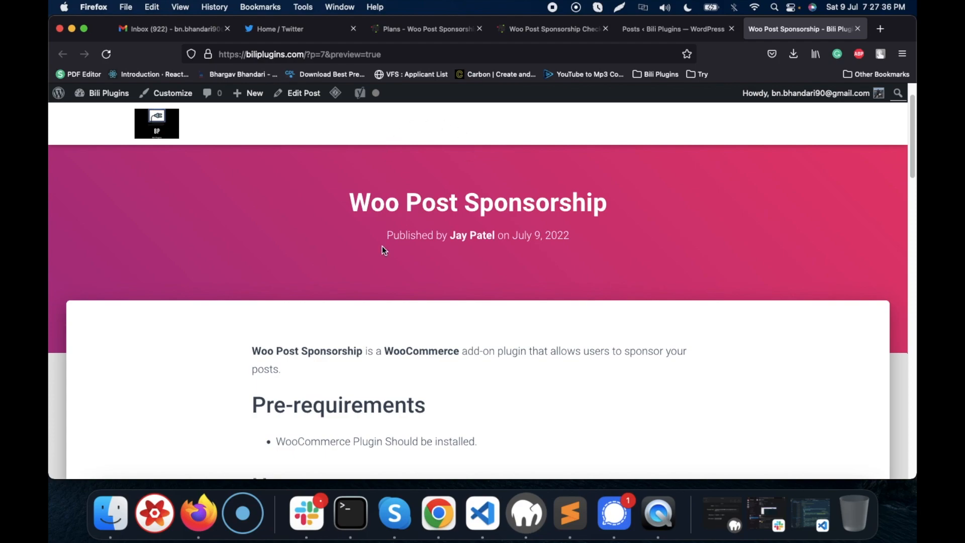
pyautogui.moveTo(375, 251)
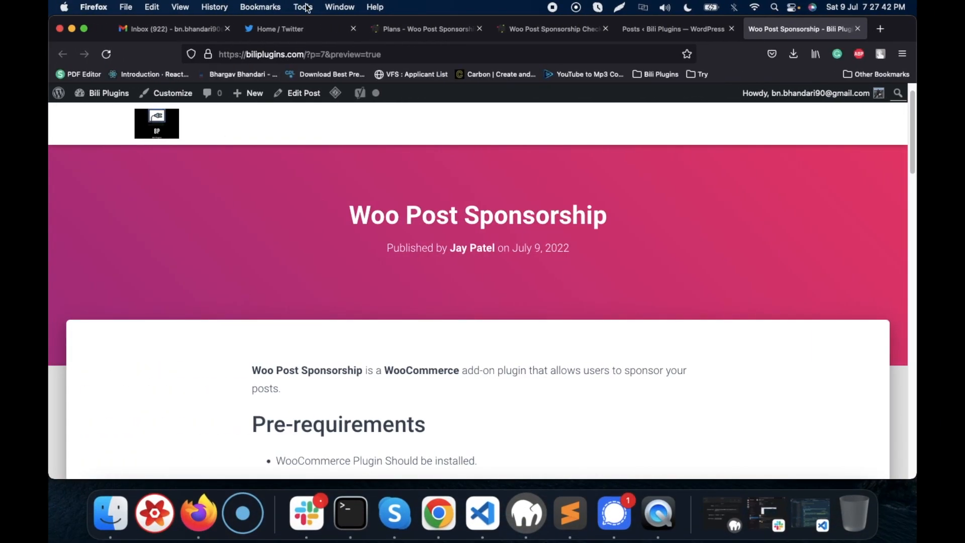
pyautogui.scroll(-3)
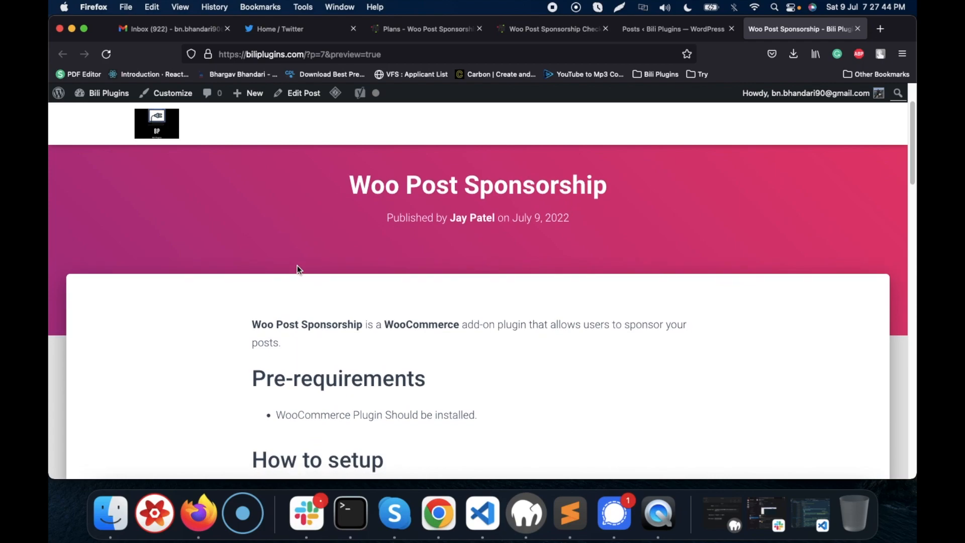
pyautogui.scroll(-3)
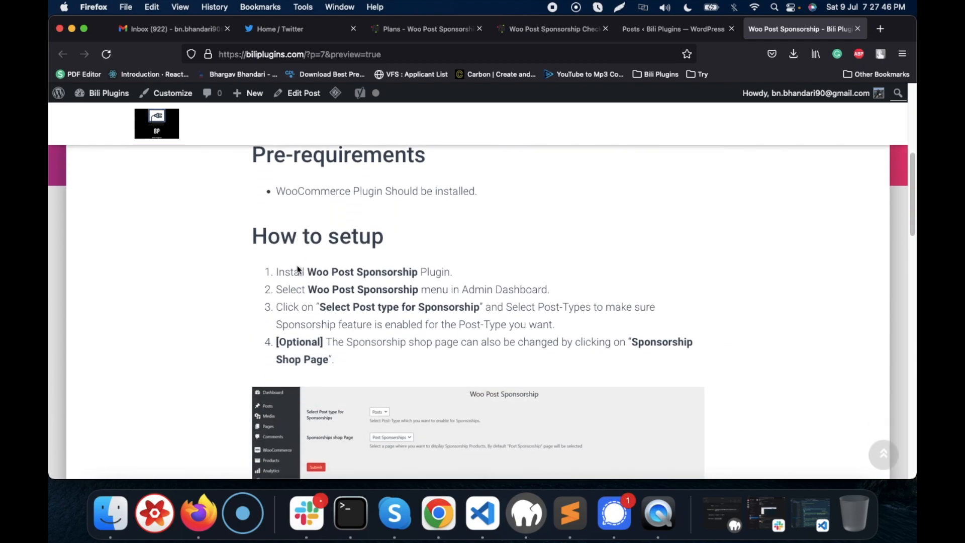
pyautogui.scroll(-3)
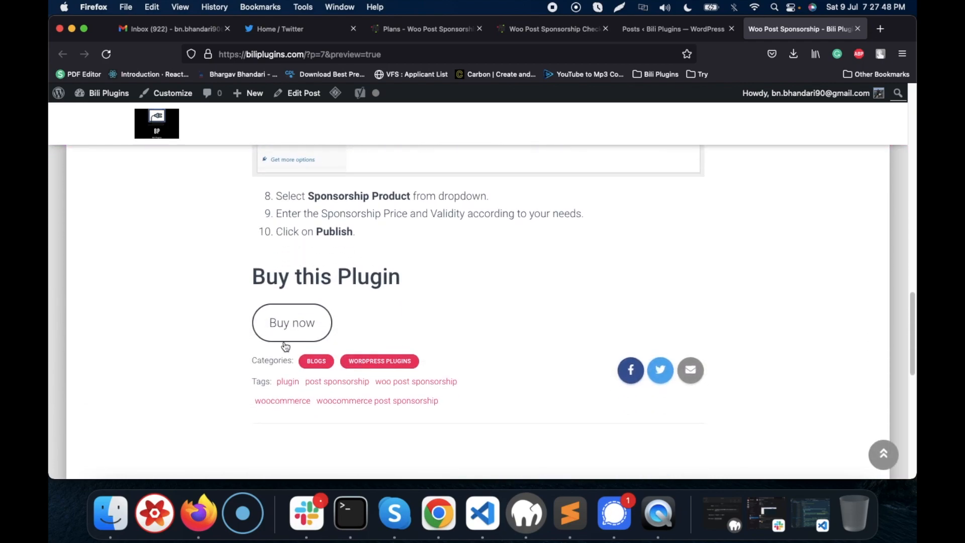
pyautogui.click(292, 322)
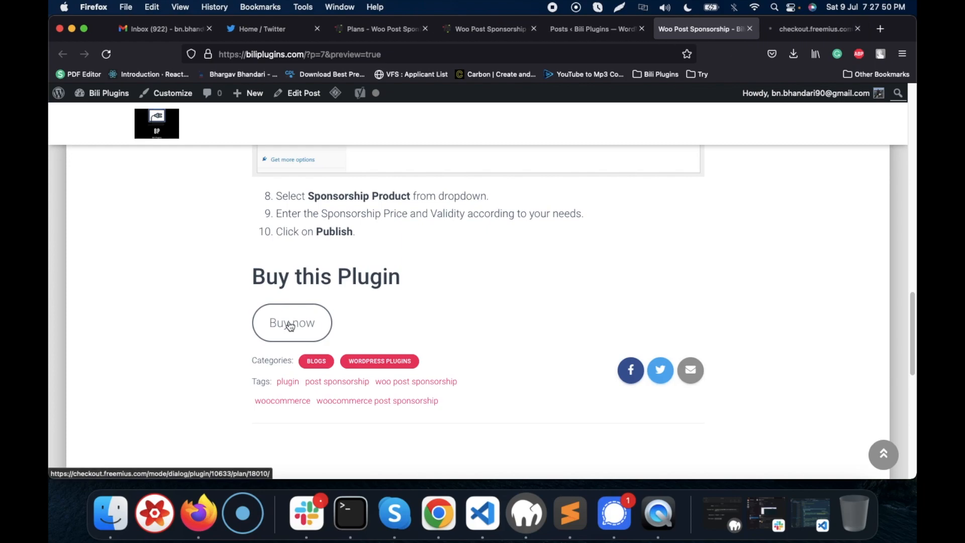
# - View the Freemius Secure Checkout form for the $49.99 Pro single-site license
pyautogui.click(292, 321)
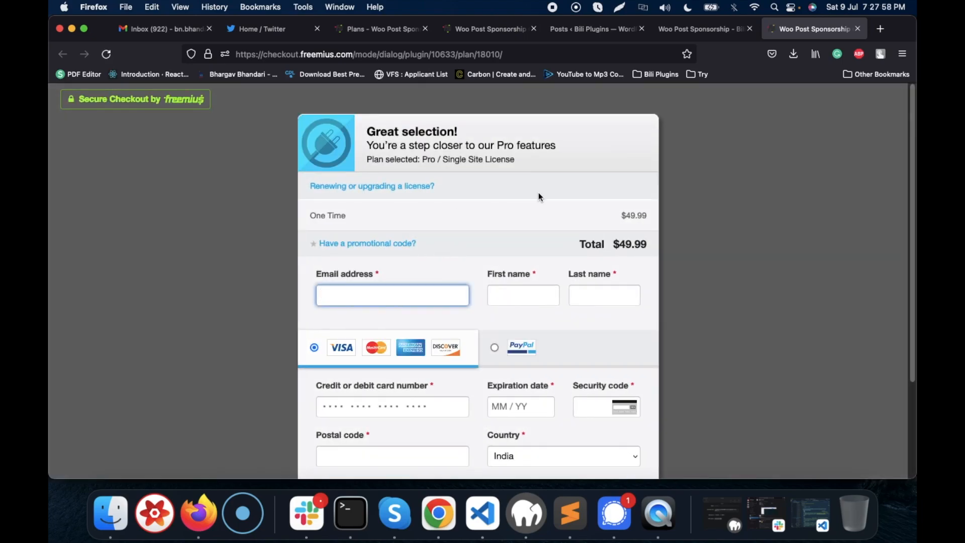
pyautogui.click(391, 295)
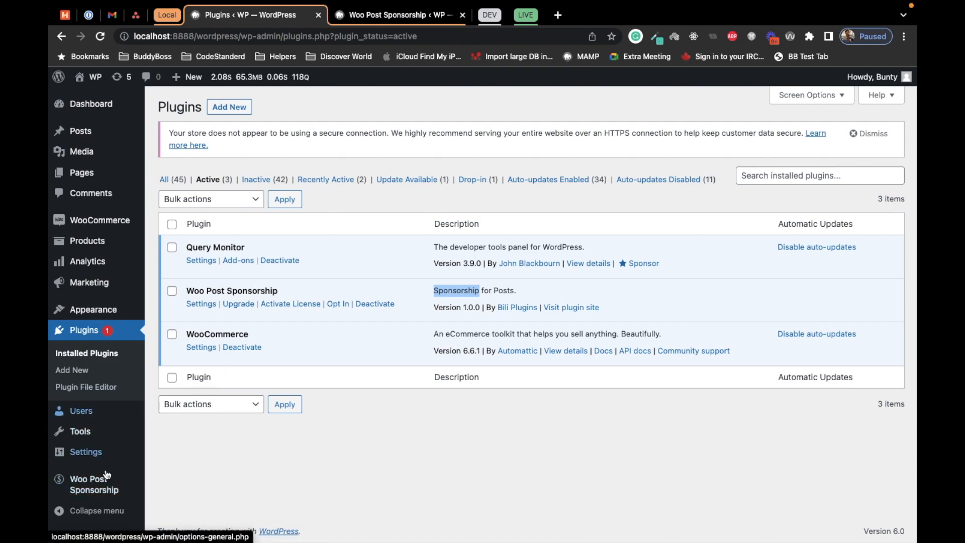
pyautogui.moveTo(93, 484)
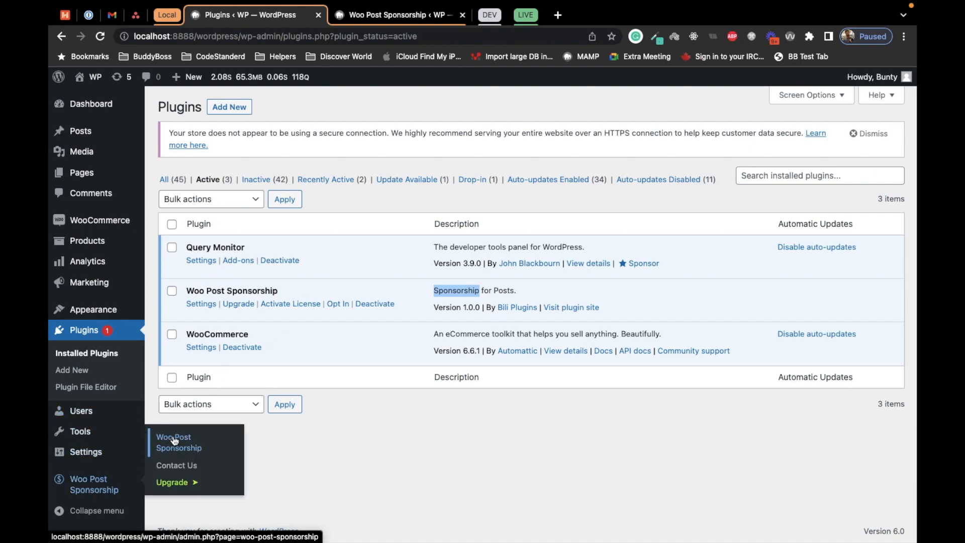
# - Open Woo Post Sponsorship settings and confirm Posts is checked under Select Post type
pyautogui.click(178, 443)
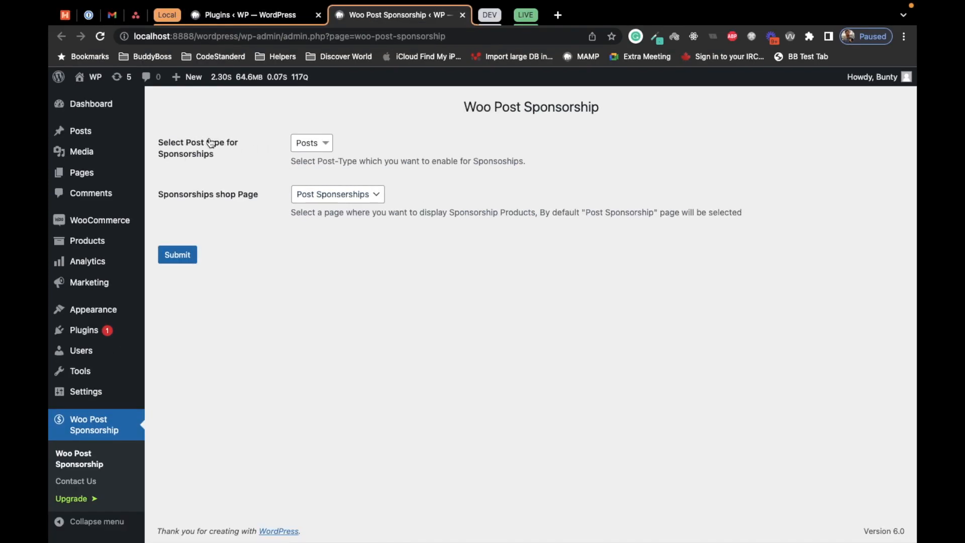
pyautogui.click(312, 143)
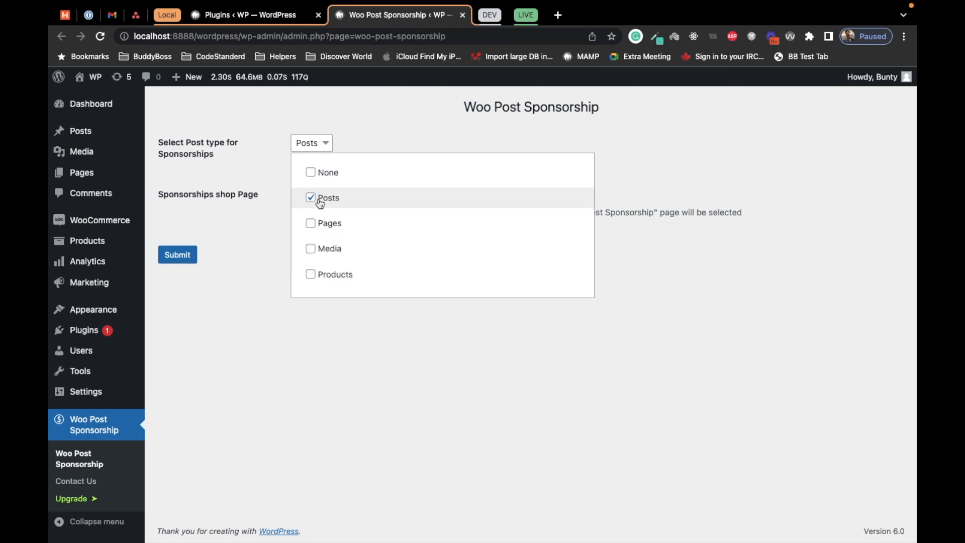
pyautogui.moveTo(219, 156)
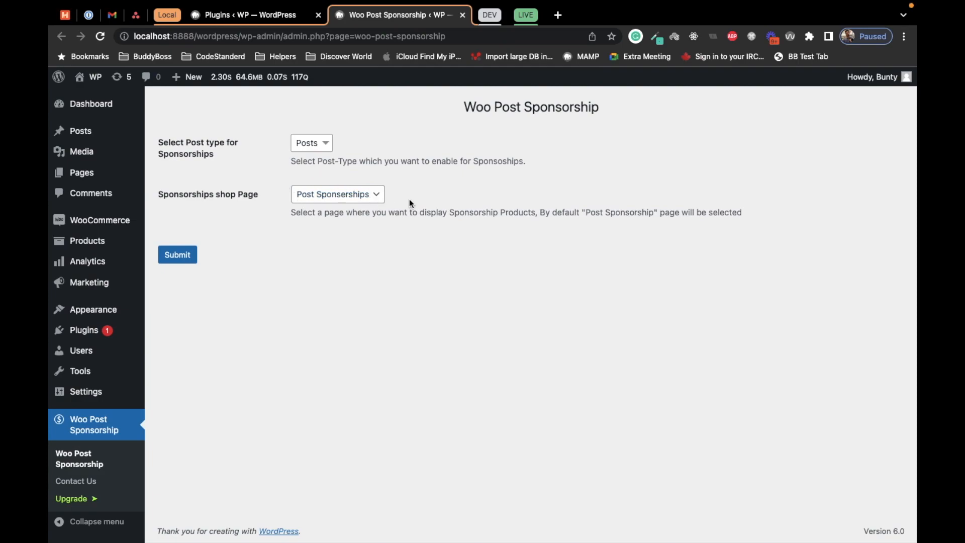
pyautogui.moveTo(424, 200)
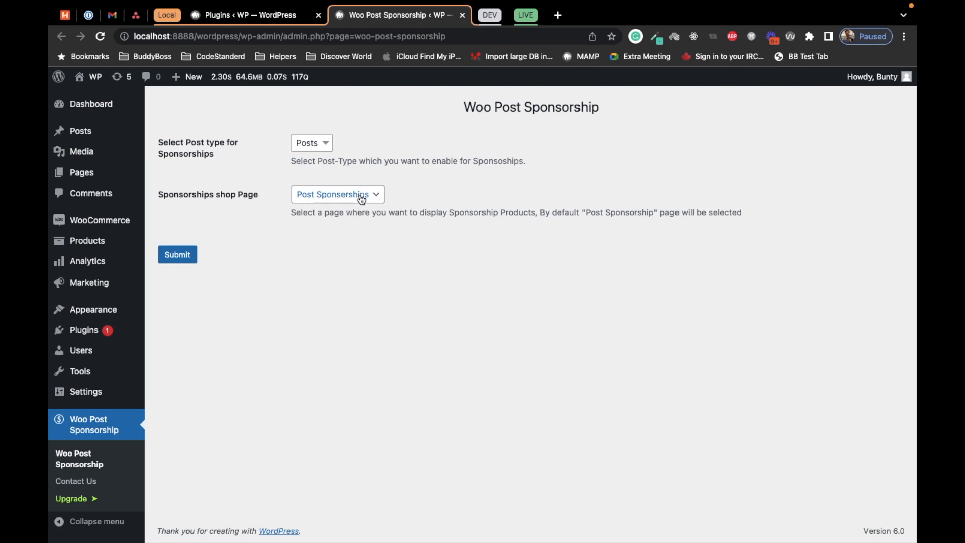
pyautogui.moveTo(298, 225)
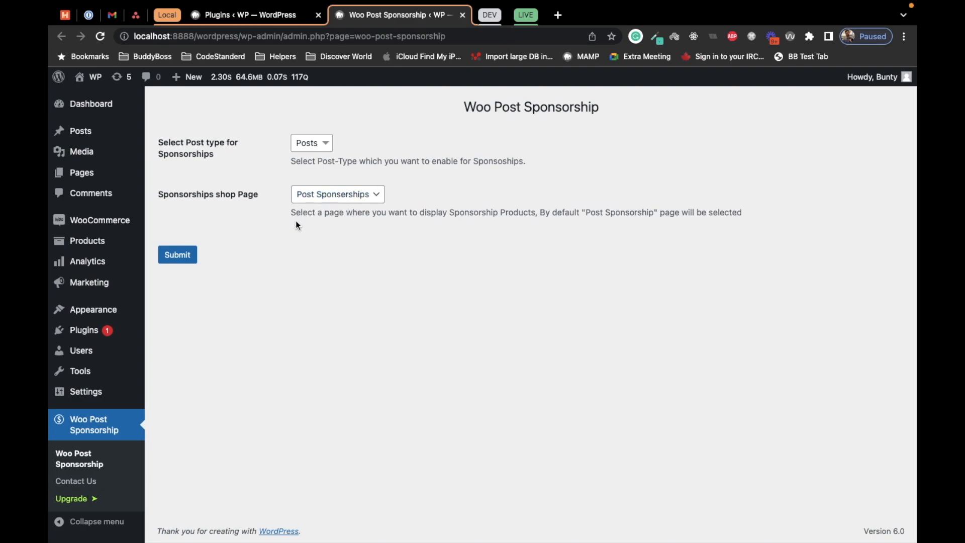
pyautogui.moveTo(211, 223)
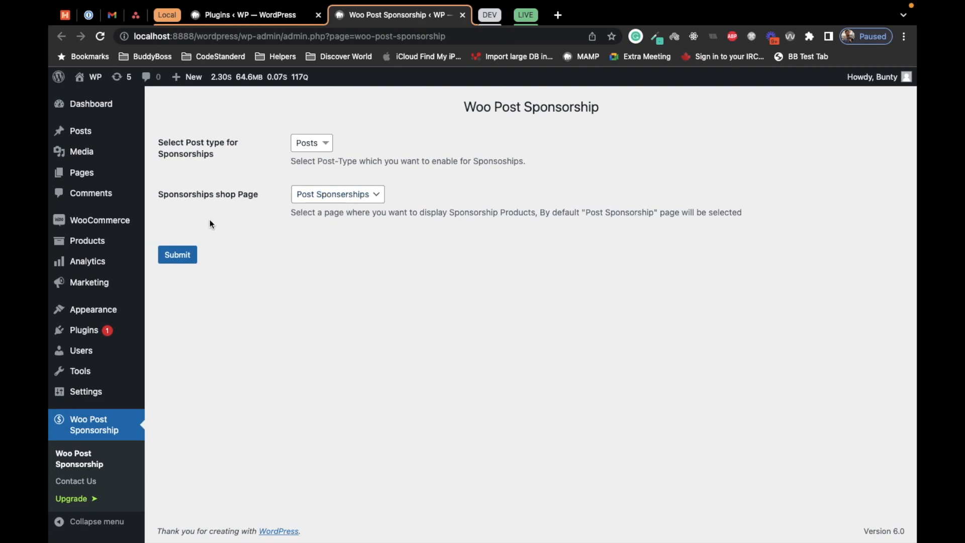
pyautogui.moveTo(209, 184)
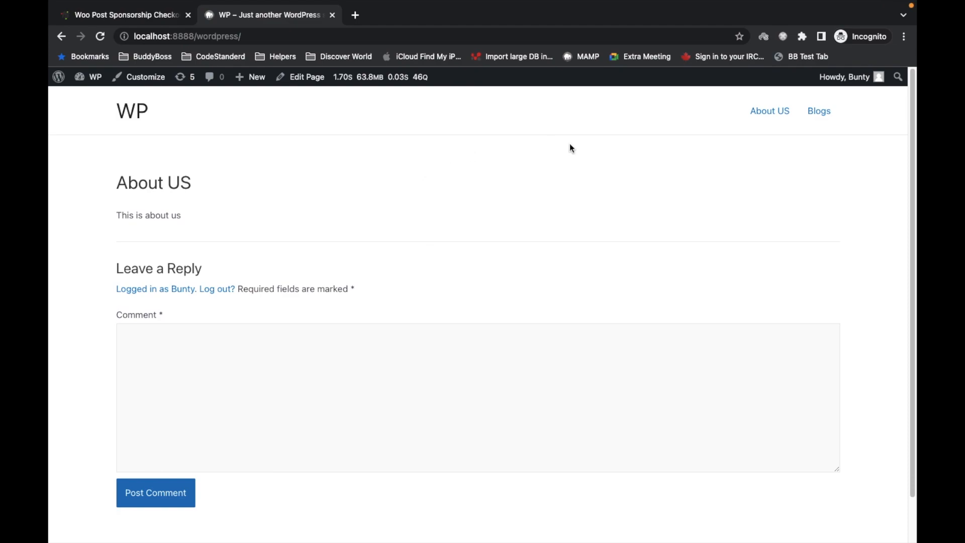
pyautogui.moveTo(820, 115)
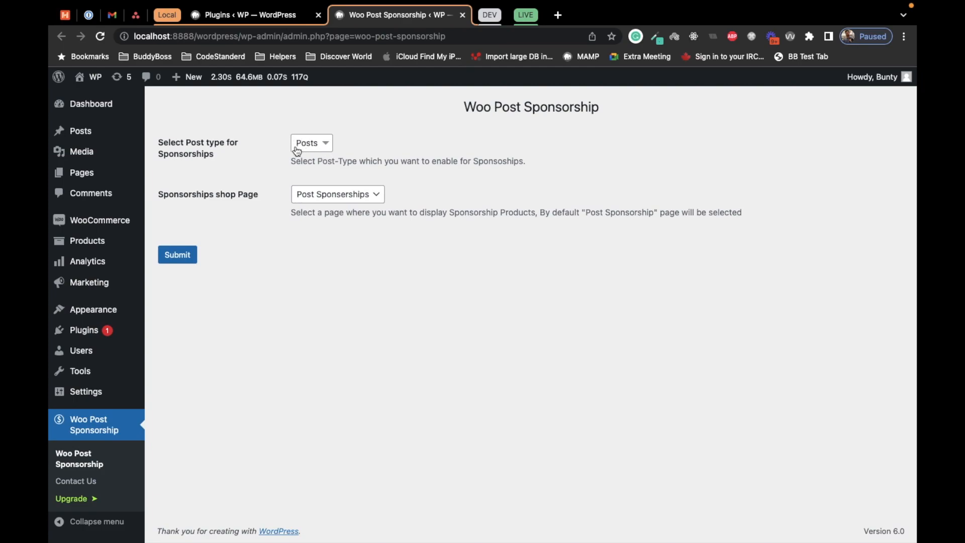
pyautogui.moveTo(296, 130)
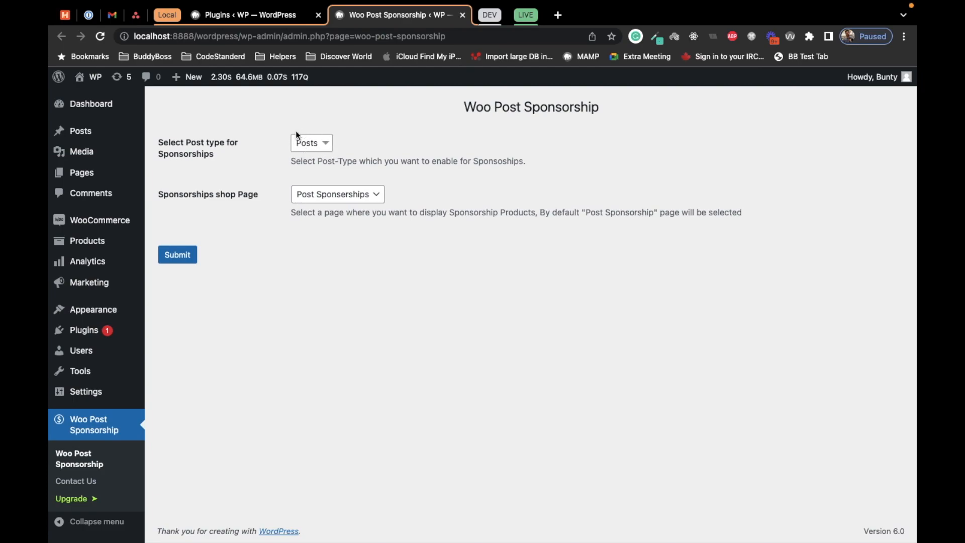
pyautogui.moveTo(358, 138)
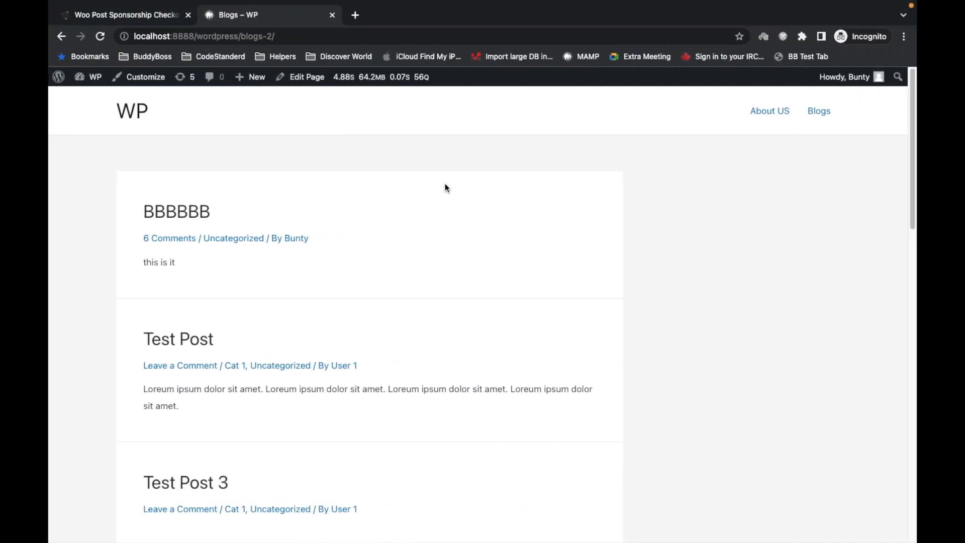
# - Open Test Post from the Blogs list and choose Become a Sponsor below its content
pyautogui.scroll(-3)
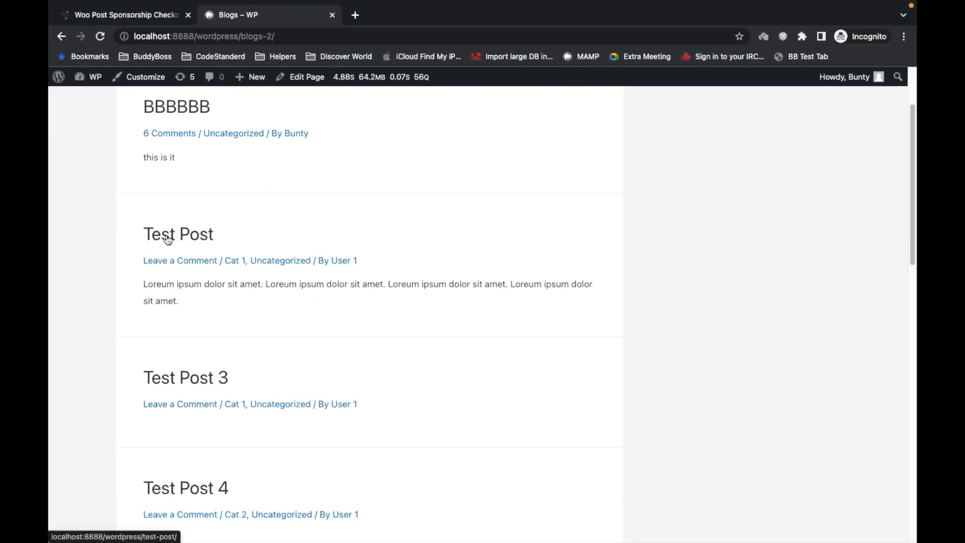
pyautogui.click(177, 233)
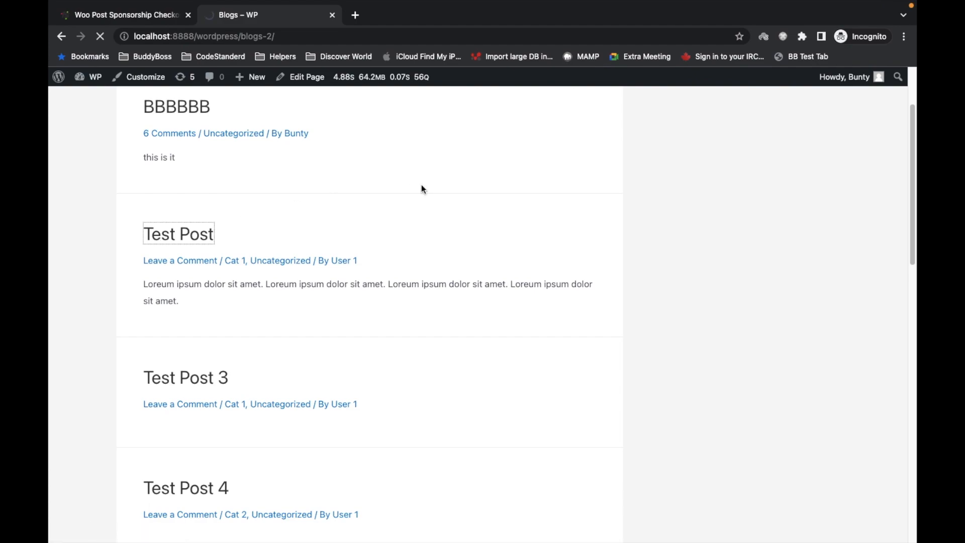
pyautogui.click(178, 233)
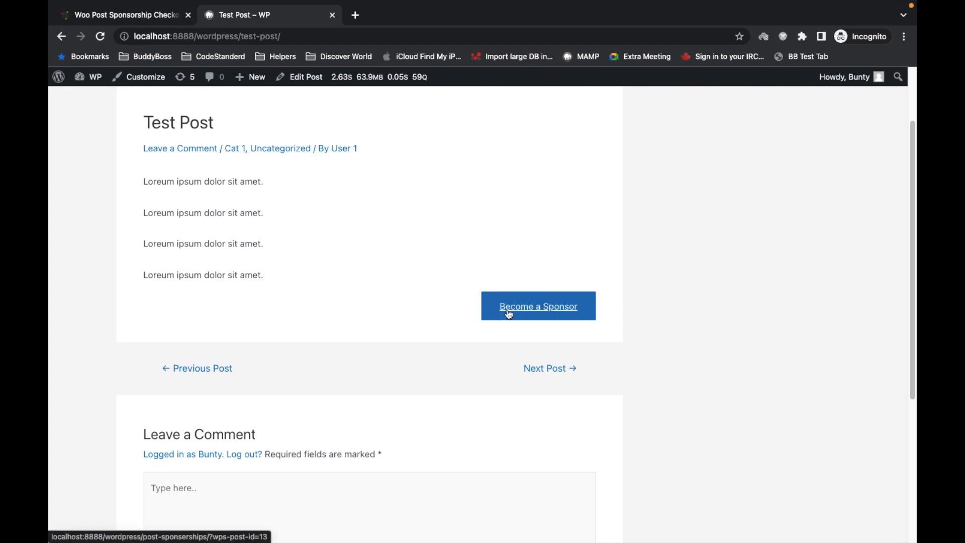
pyautogui.moveTo(539, 308)
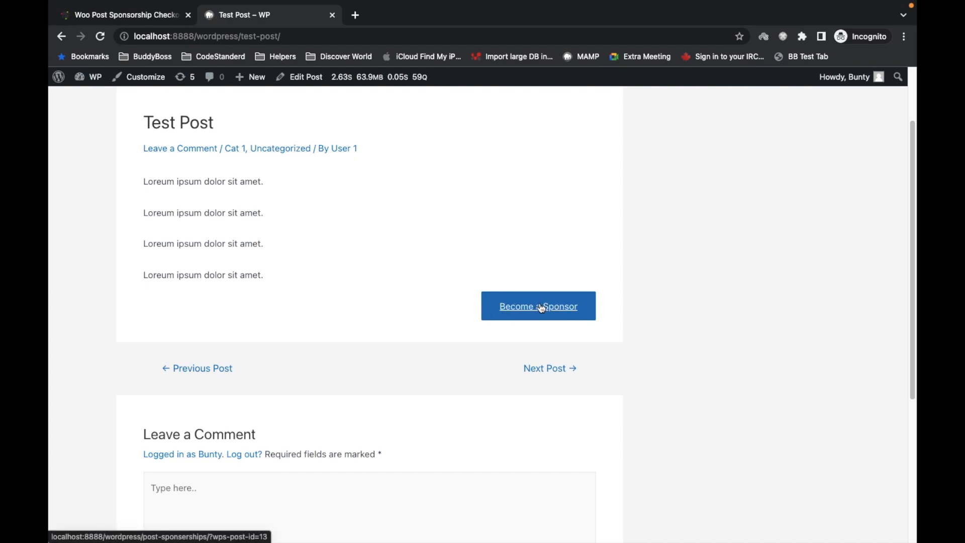
pyautogui.click(538, 305)
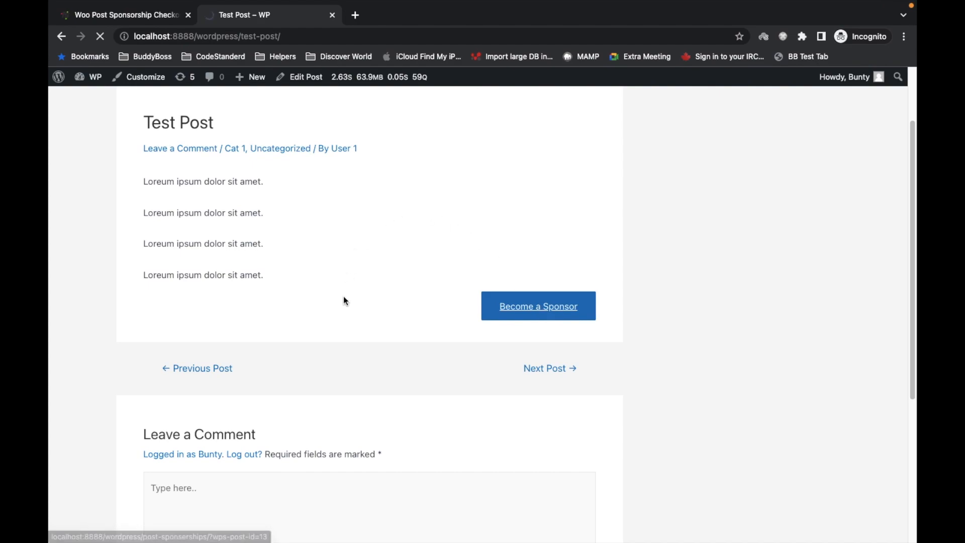
# - Open Gold Sponshorship from the shop and highlight its Sponsoring this Post heading listing Test Post
pyautogui.click(537, 306)
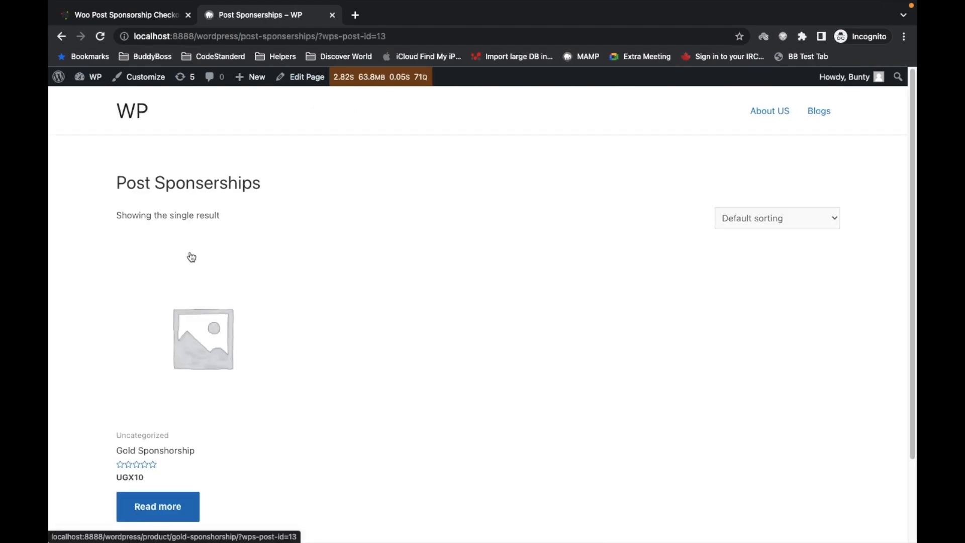
pyautogui.scroll(-3)
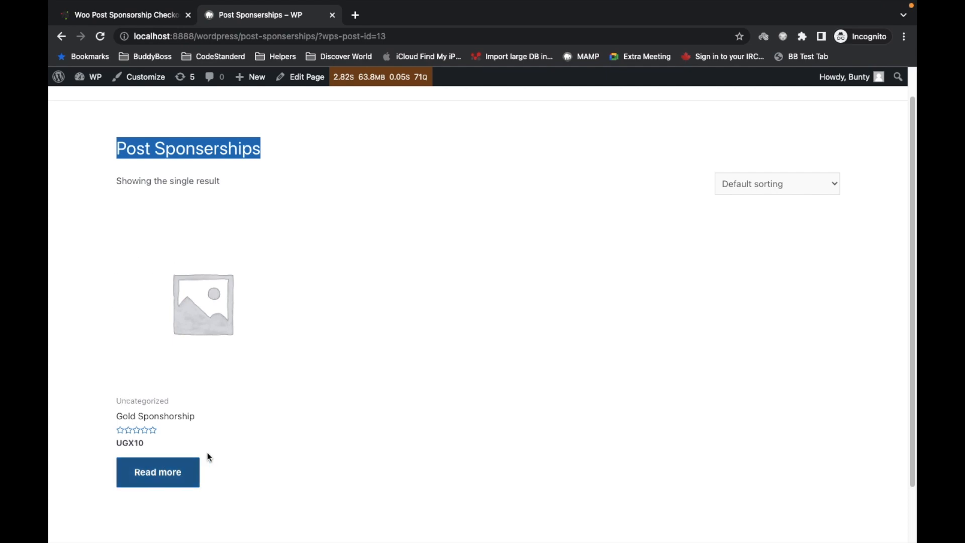
pyautogui.moveTo(153, 419)
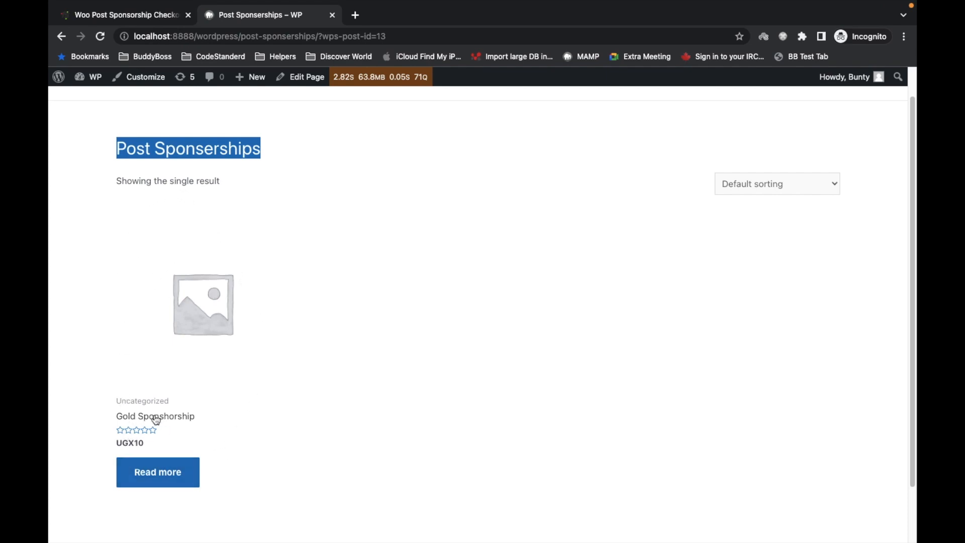
pyautogui.moveTo(96, 370)
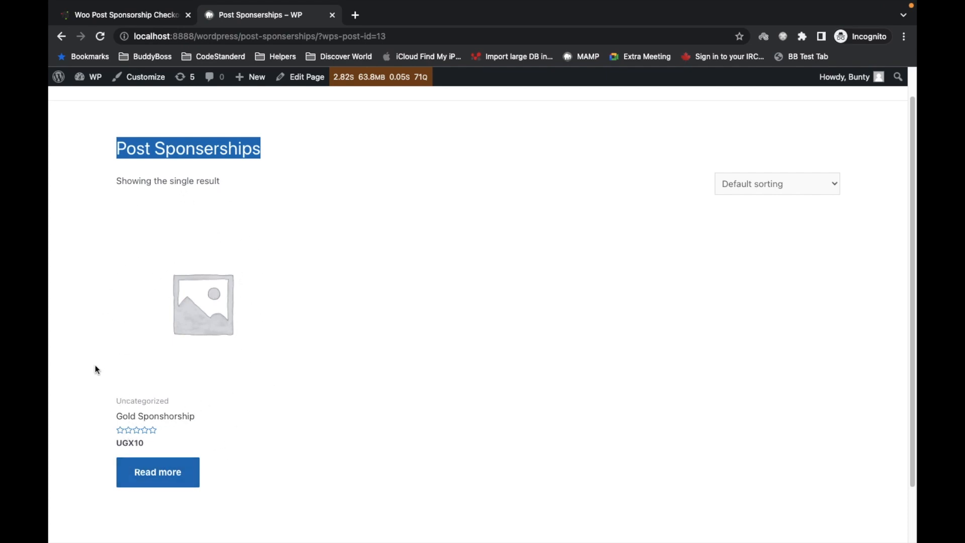
pyautogui.moveTo(211, 227)
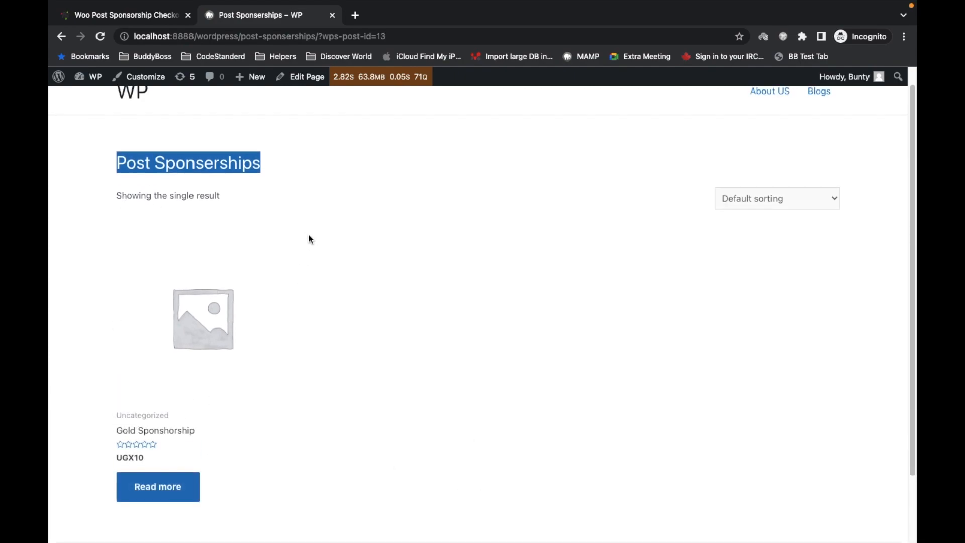
pyautogui.moveTo(107, 373)
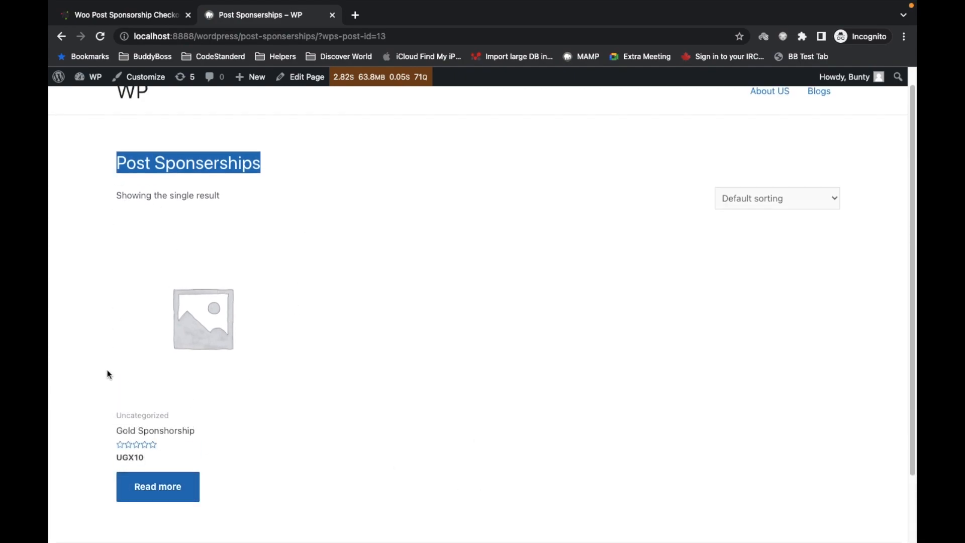
pyautogui.moveTo(265, 219)
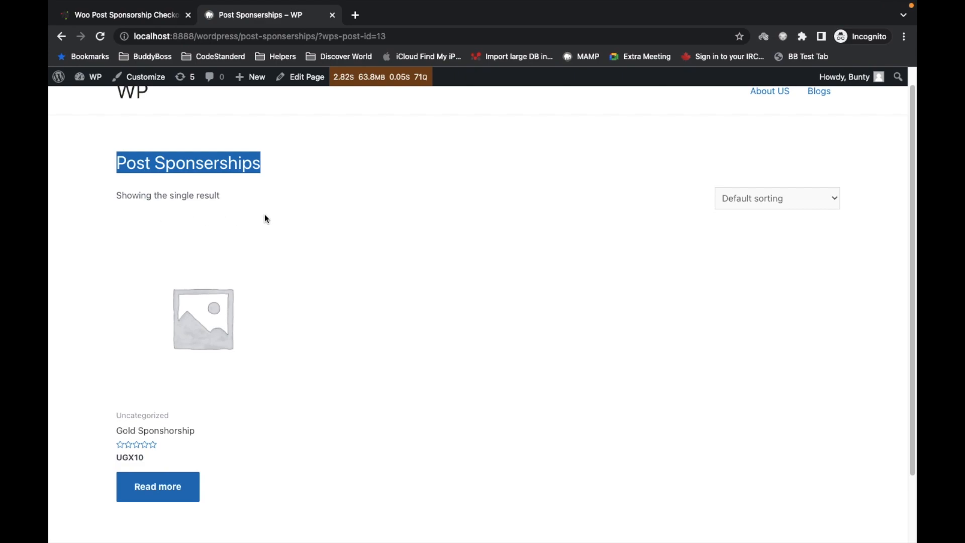
pyautogui.moveTo(338, 420)
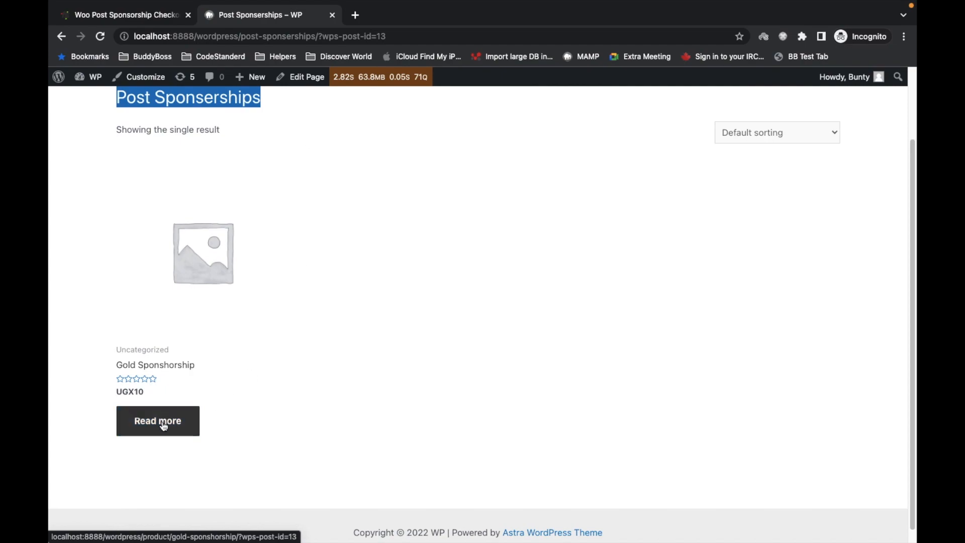
pyautogui.click(158, 420)
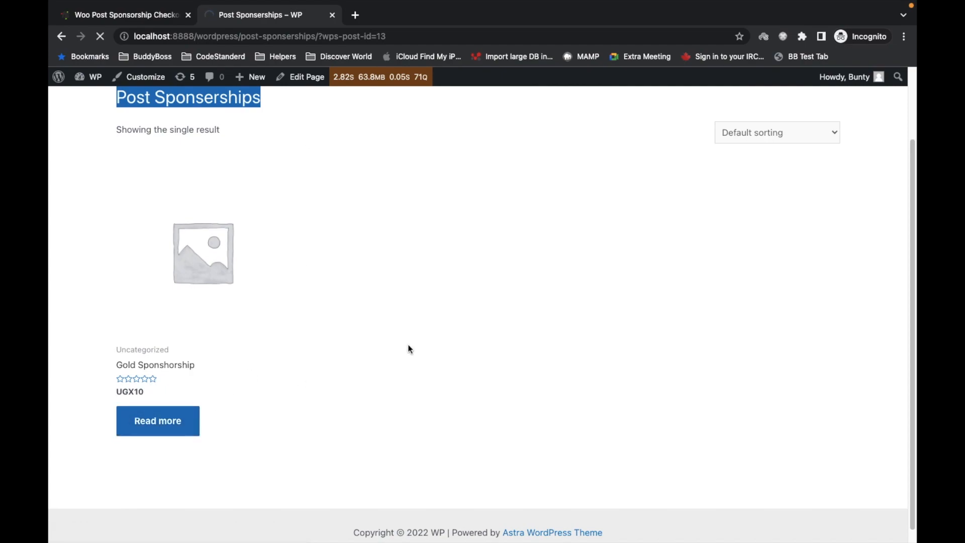
pyautogui.click(157, 420)
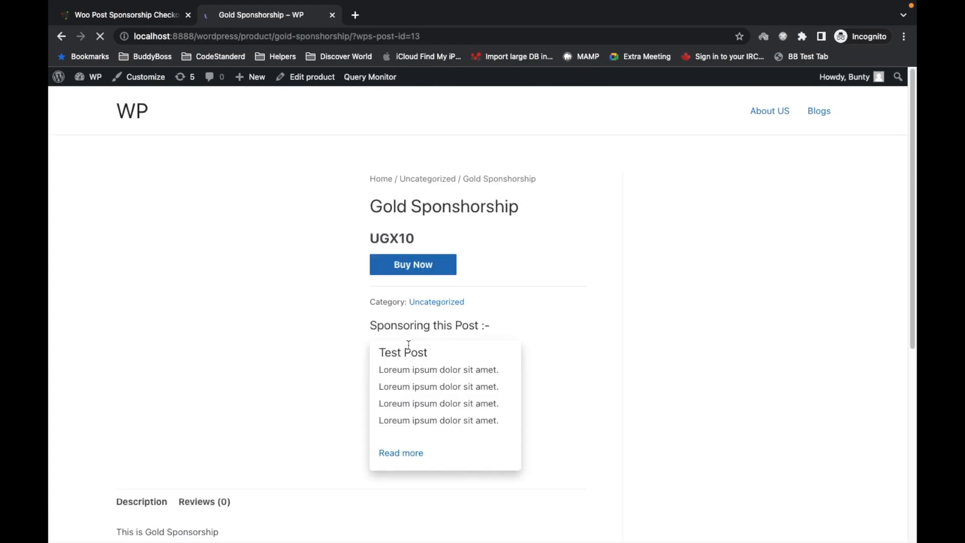
pyautogui.moveTo(402, 352); pyautogui.dragTo(491, 403)
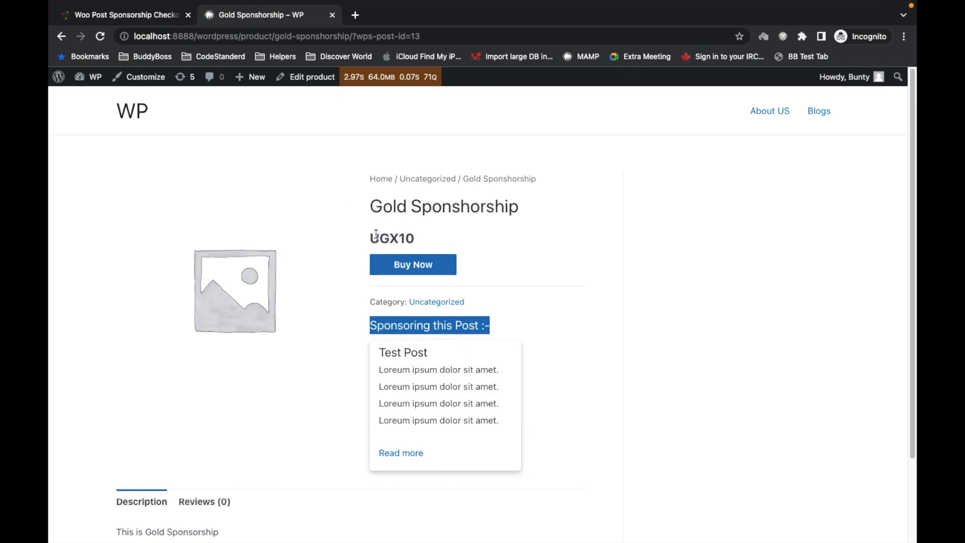
# - Choose Buy Now on Gold Sponshorship and confirm the cart-emptying warning with OK
pyautogui.click(412, 264)
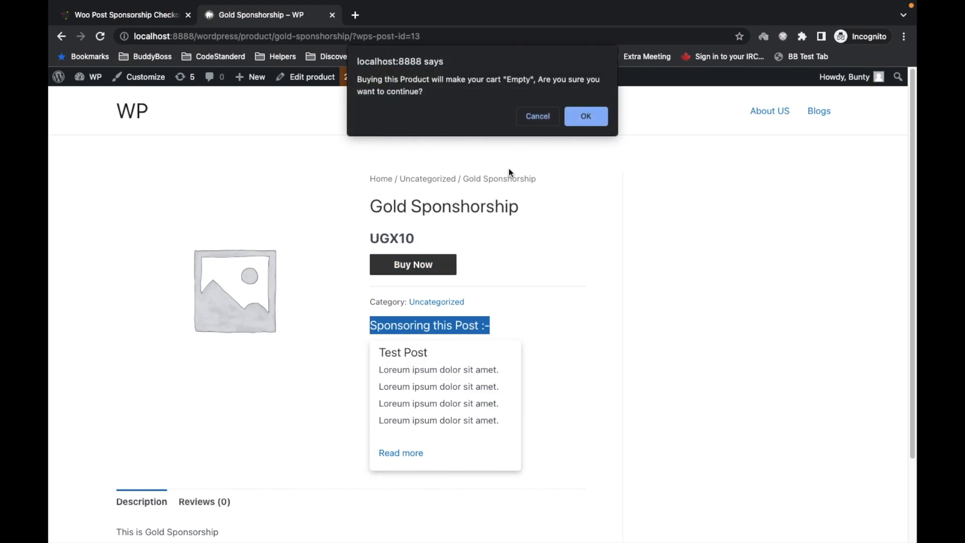
pyautogui.moveTo(358, 82)
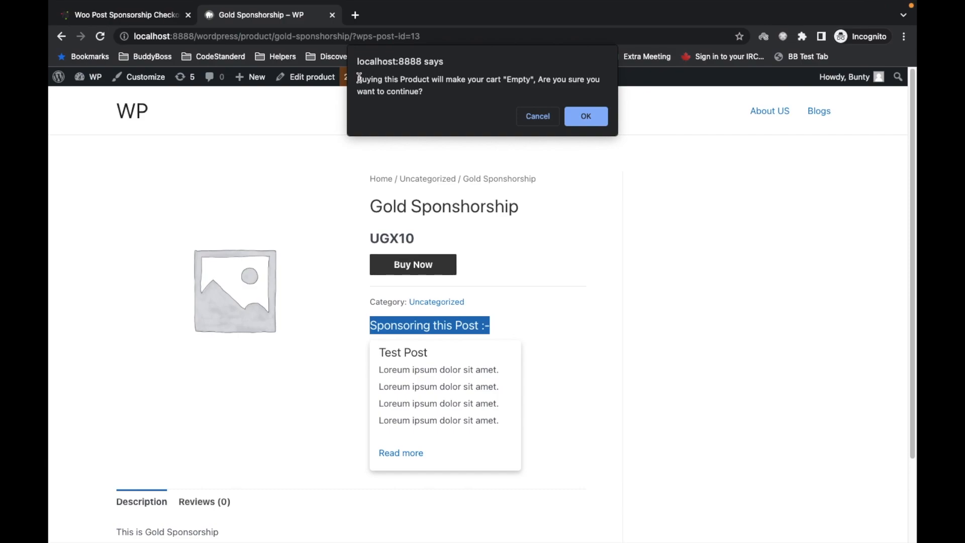
pyautogui.moveTo(418, 236)
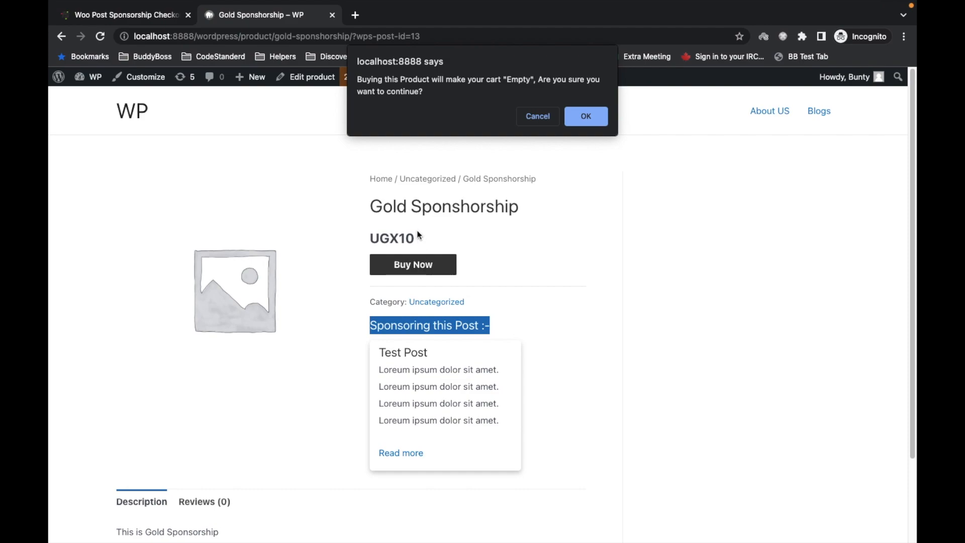
pyautogui.moveTo(376, 209)
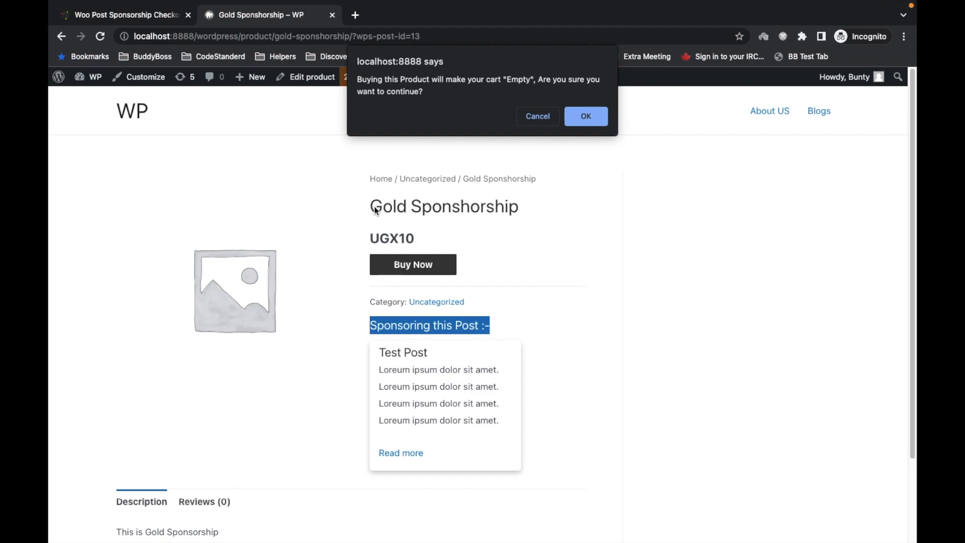
pyautogui.moveTo(462, 218)
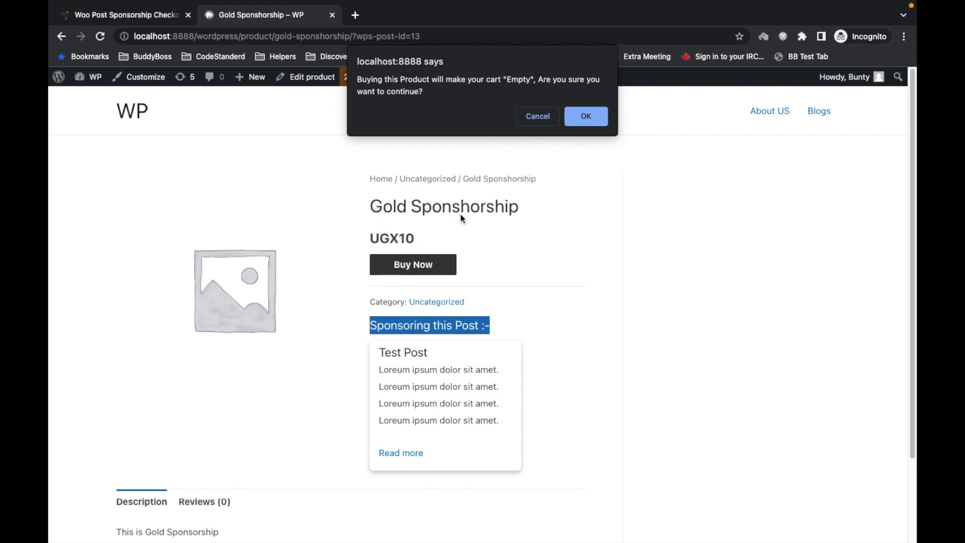
pyautogui.moveTo(449, 78); pyautogui.dragTo(541, 79)
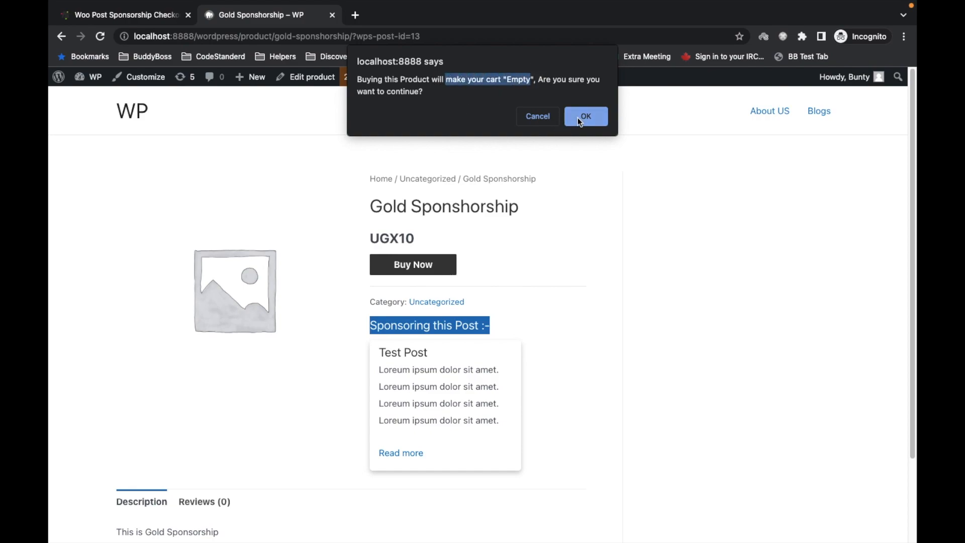
pyautogui.click(585, 117)
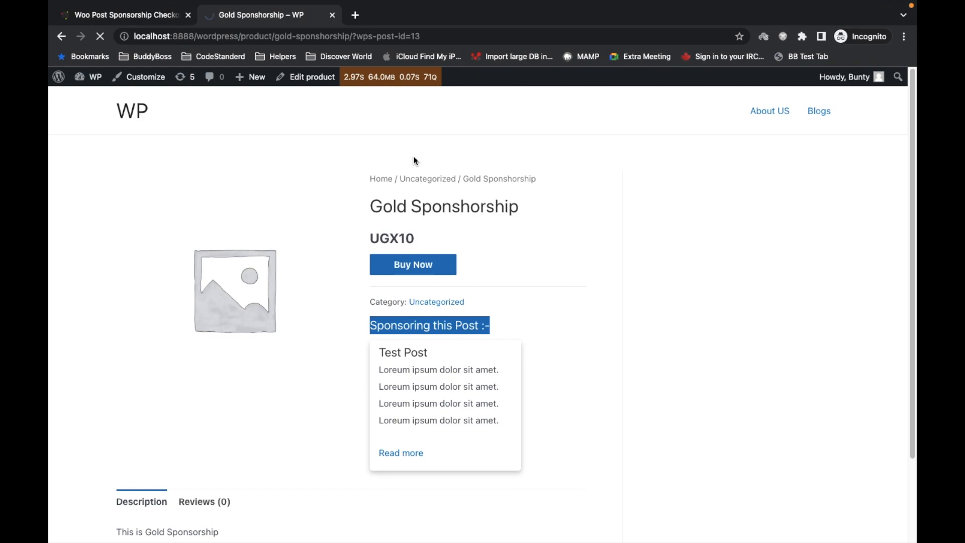
pyautogui.moveTo(497, 158)
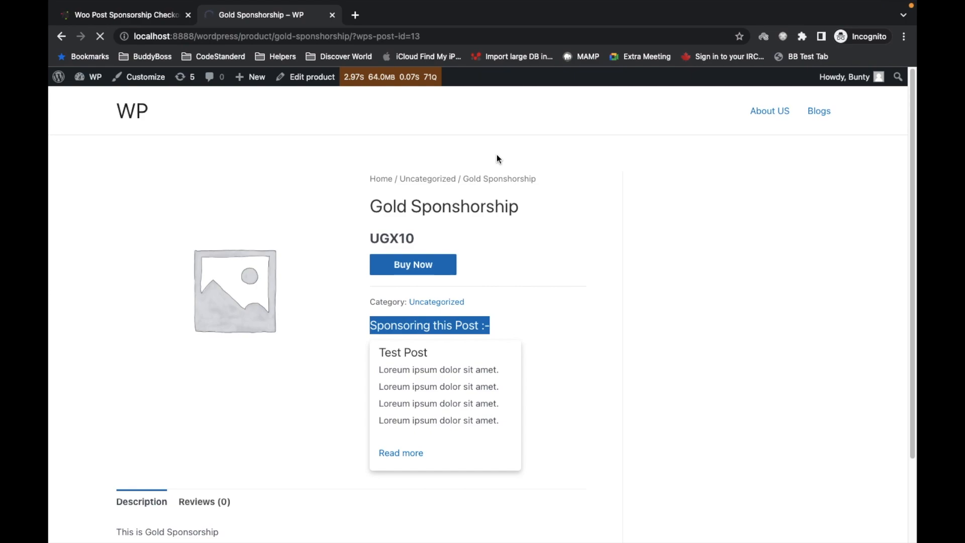
# - Select Cash on delivery and place the order, getting a 'Please select Company Image' error
pyautogui.click(413, 264)
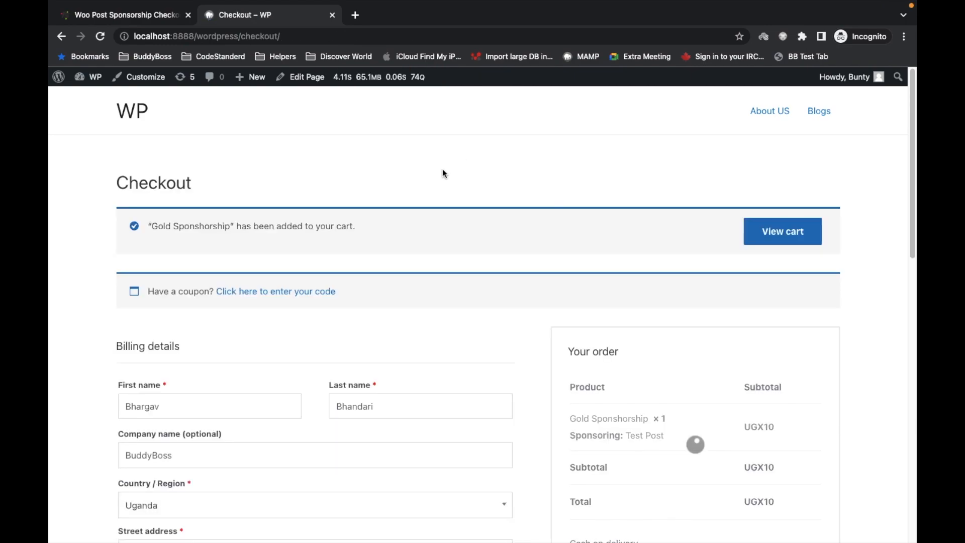
pyautogui.moveTo(470, 163)
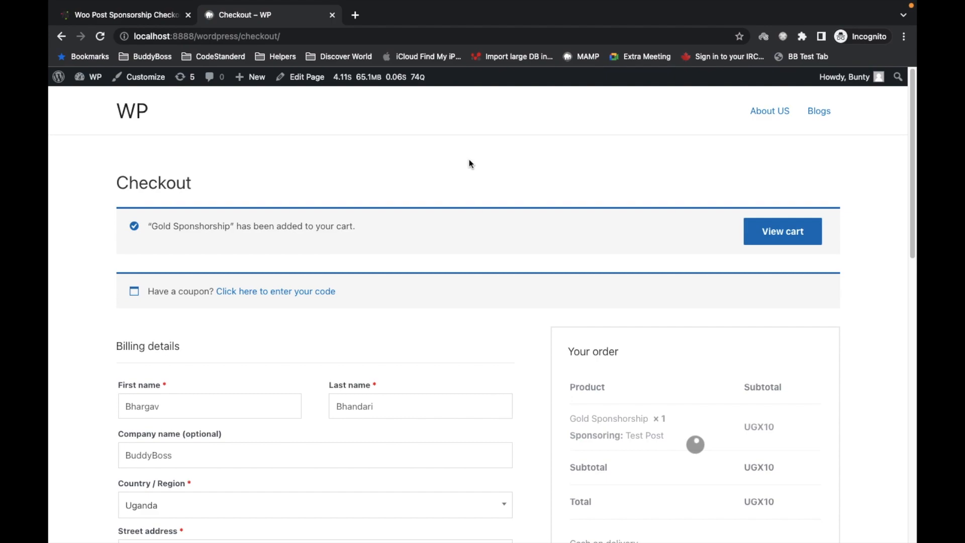
pyautogui.scroll(-3)
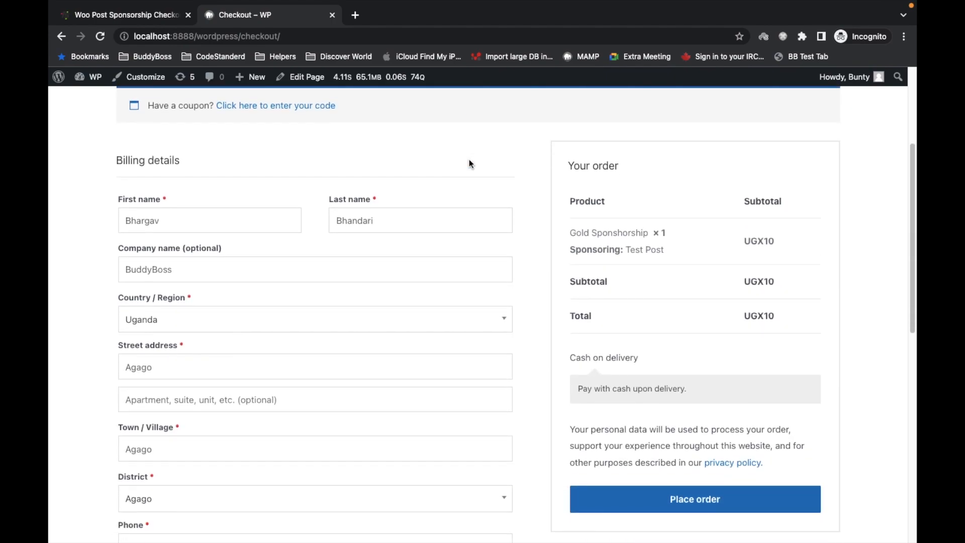
pyautogui.scroll(-3)
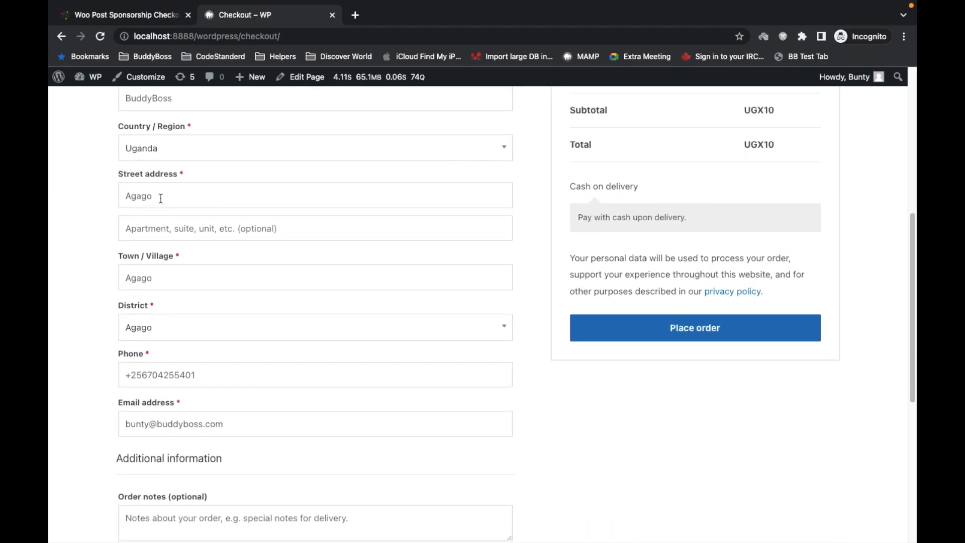
pyautogui.scroll(-3)
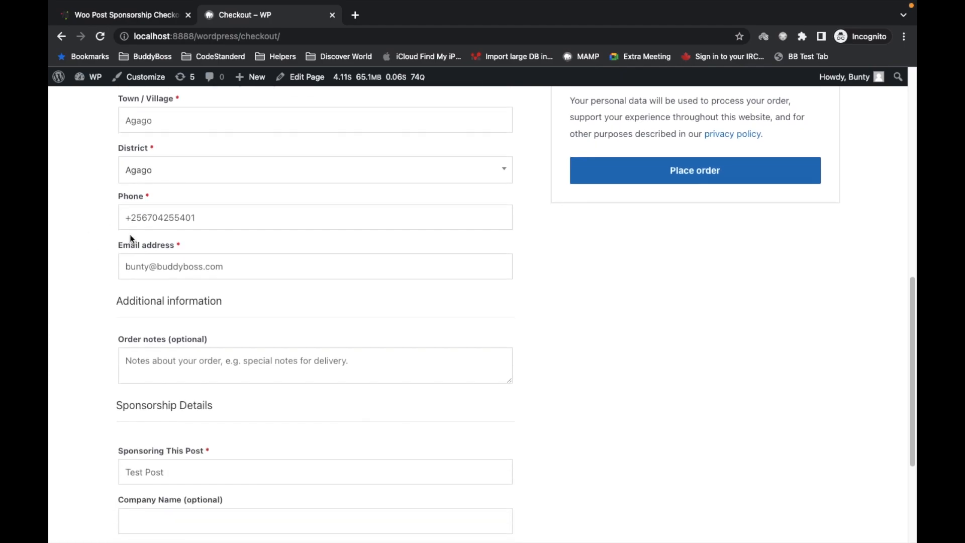
pyautogui.scroll(-3)
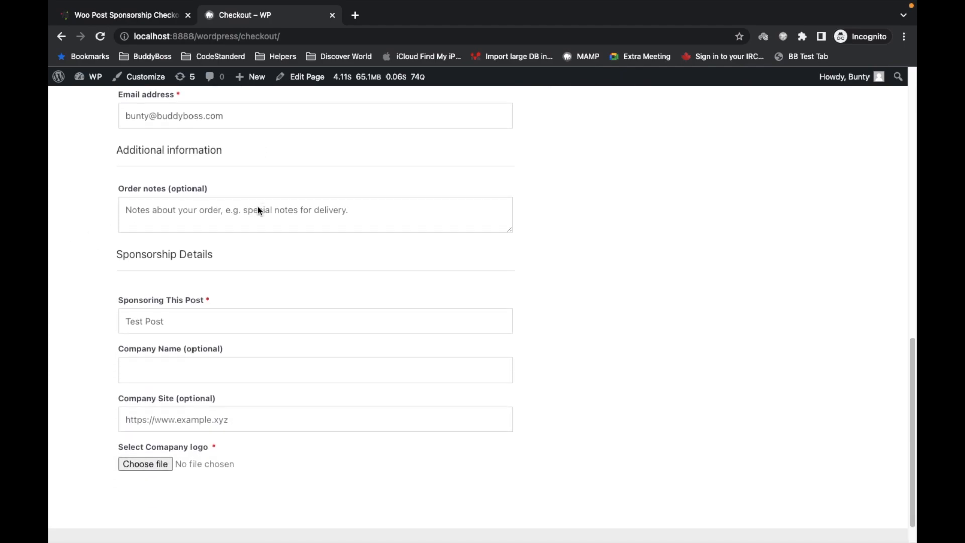
pyautogui.scroll(-3)
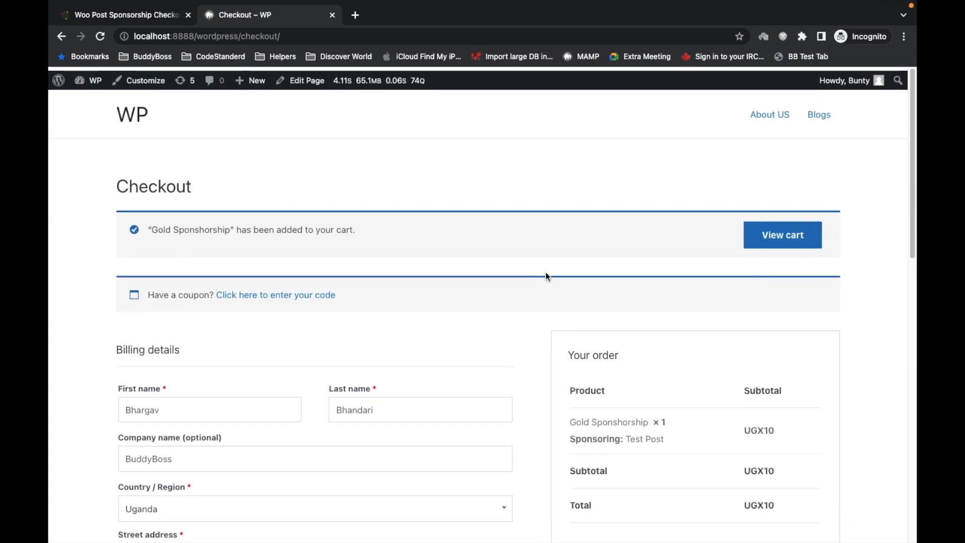
pyautogui.scroll(-3)
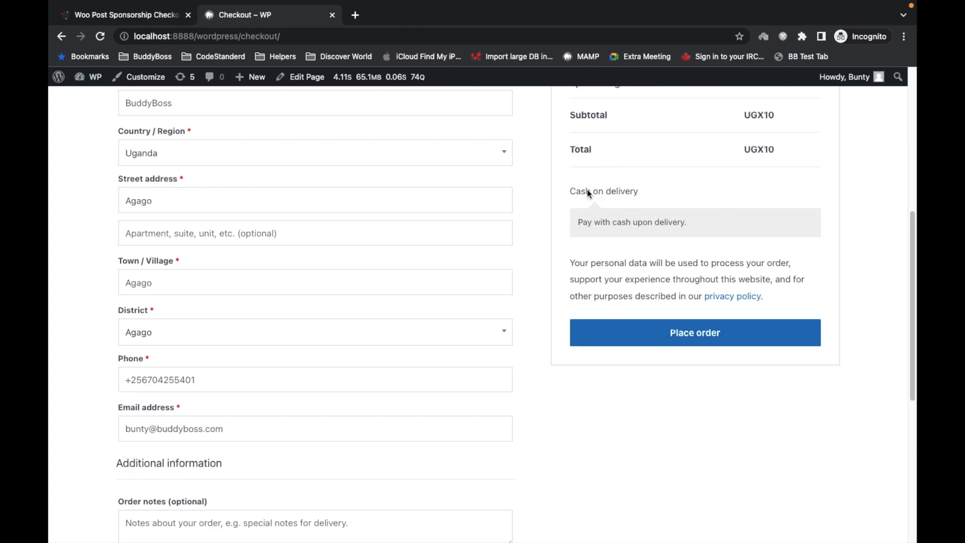
pyautogui.click(696, 331)
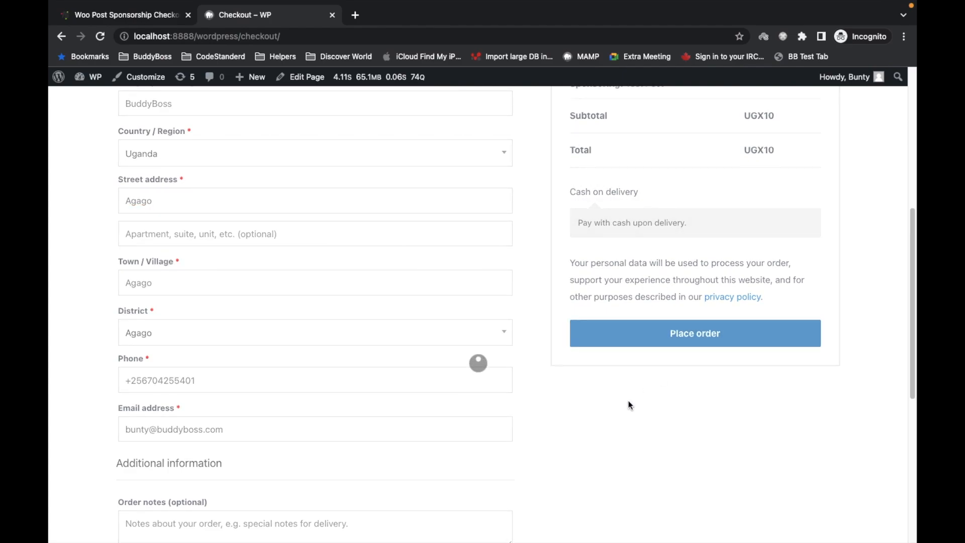
pyautogui.click(695, 333)
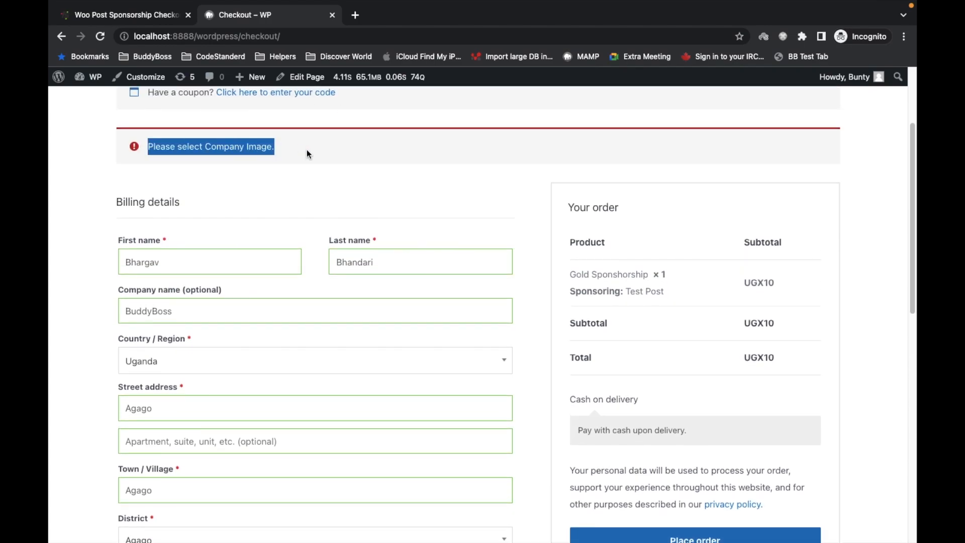
pyautogui.scroll(-3)
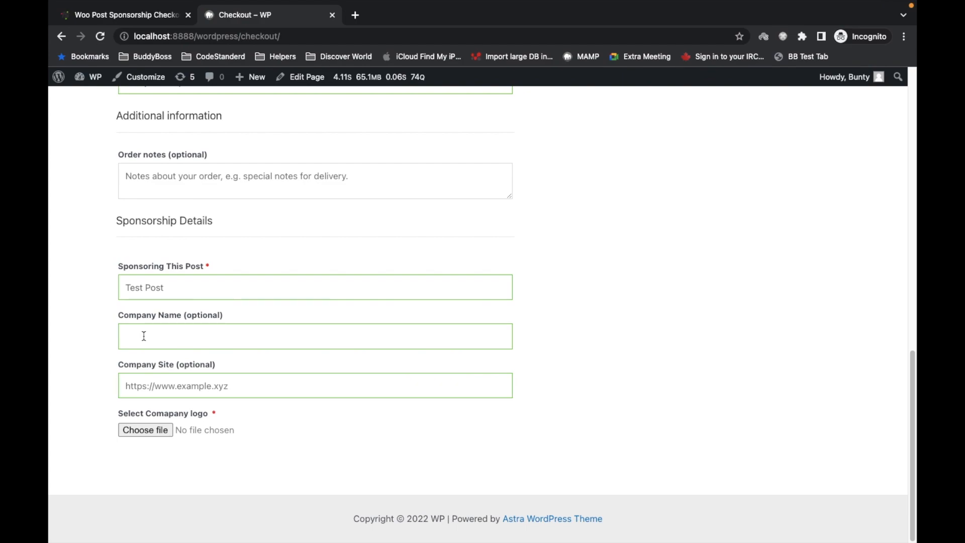
pyautogui.write('Bili')
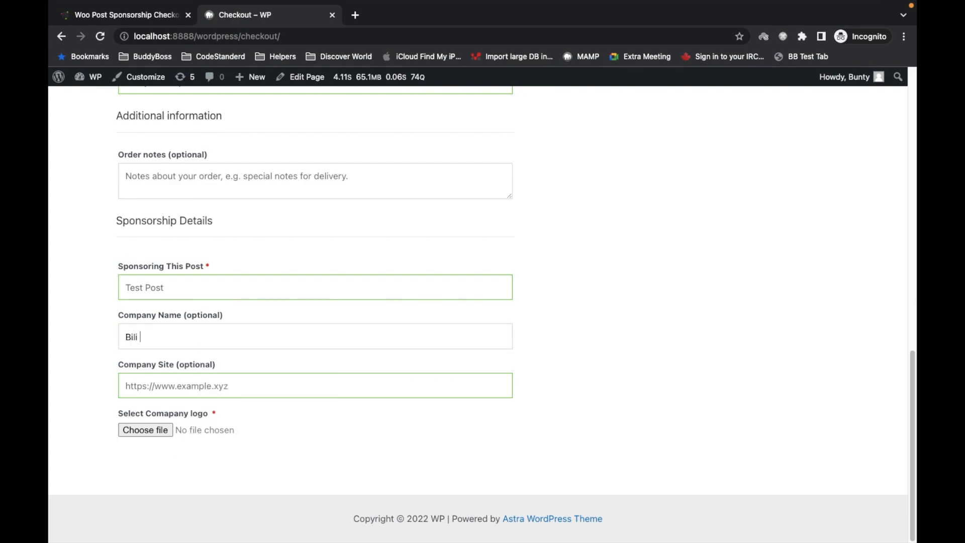
pyautogui.write('Plugins')
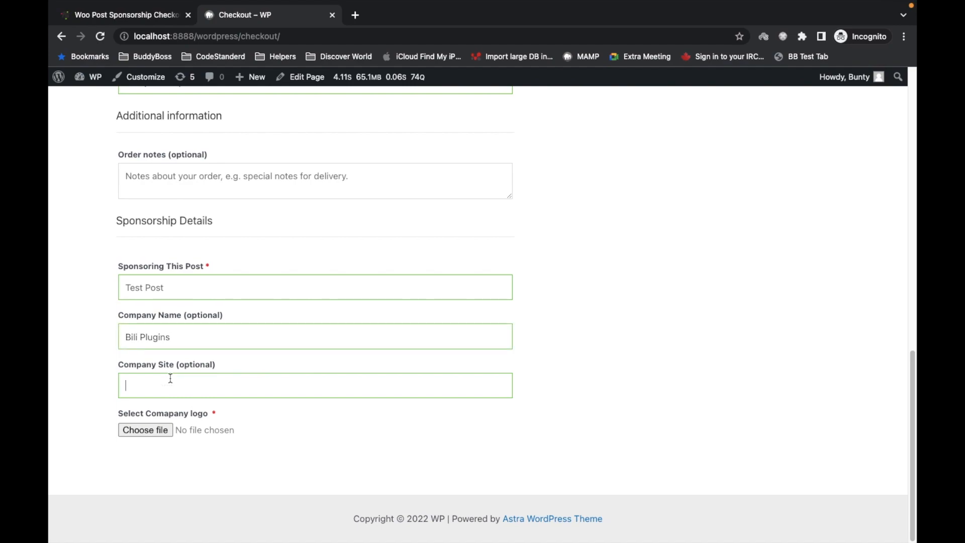
pyautogui.write('https://bili')
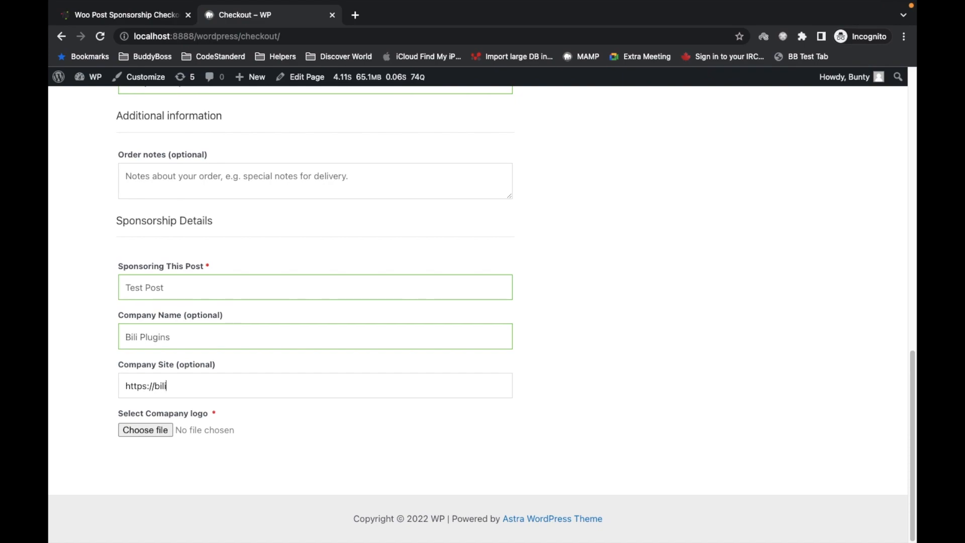
pyautogui.write('plugins.com')
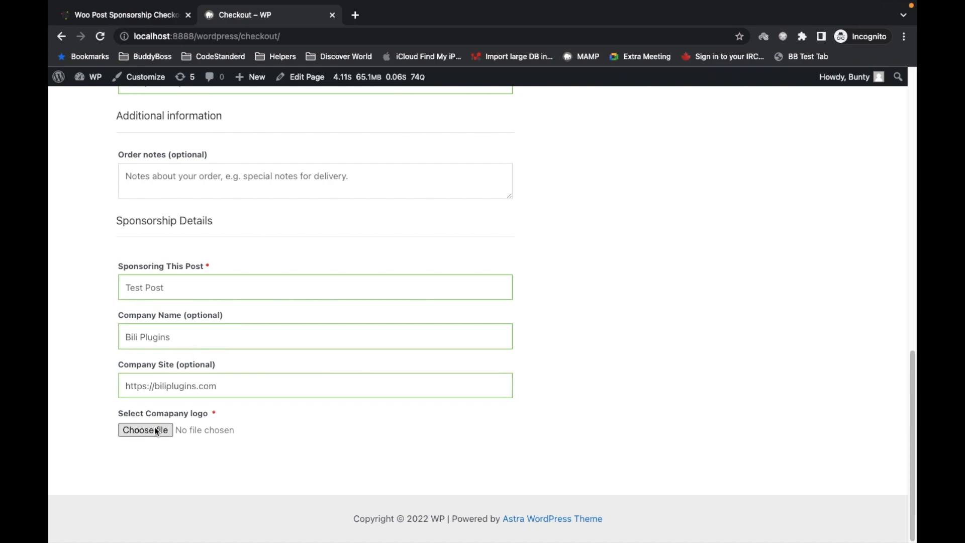
pyautogui.click(144, 431)
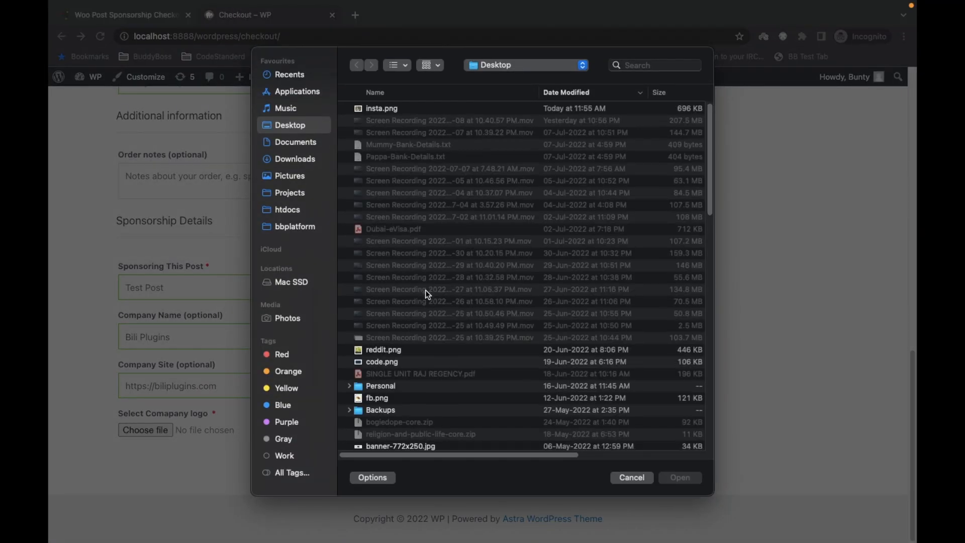
# - With the logo selected, place the Gold Sponshorship order for Test Post (order 448)
pyautogui.scroll(-3)
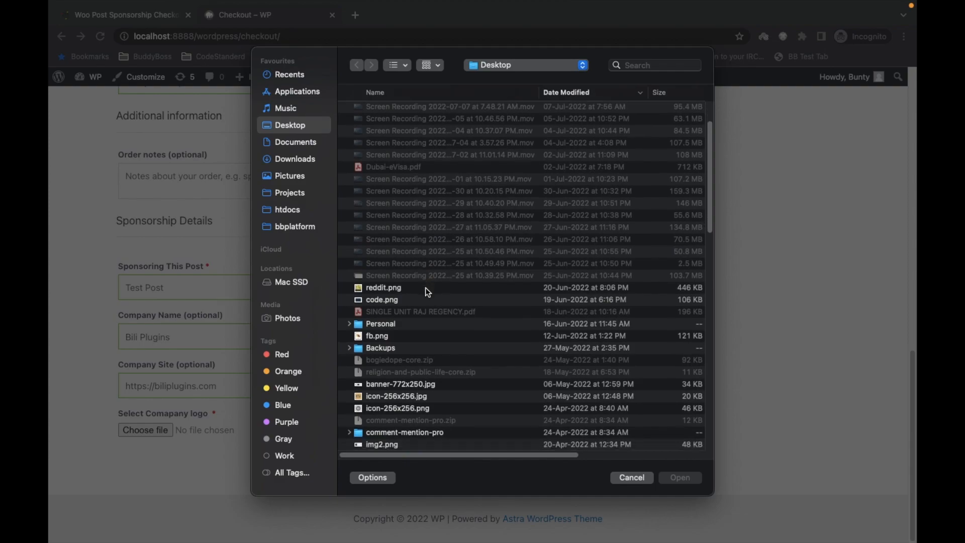
pyautogui.scroll(-3)
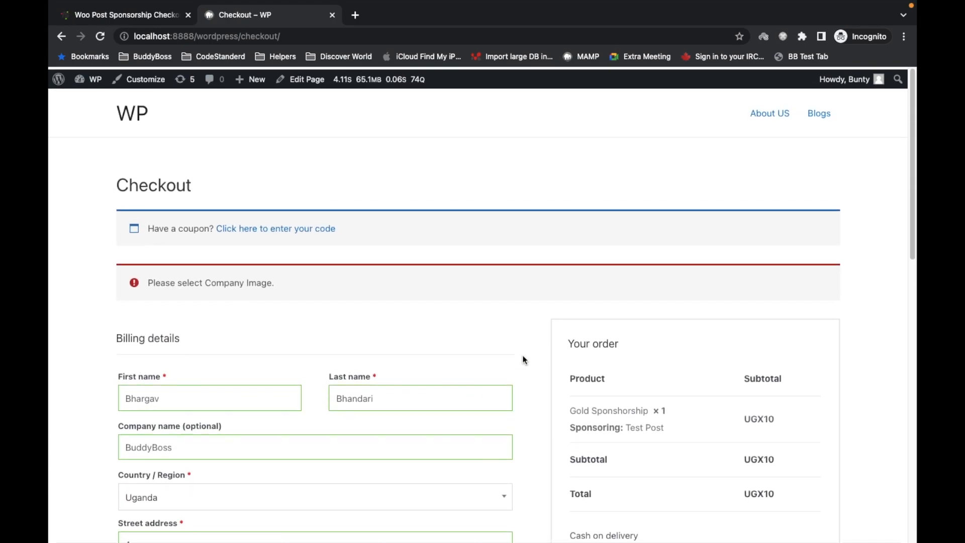
pyautogui.scroll(-3)
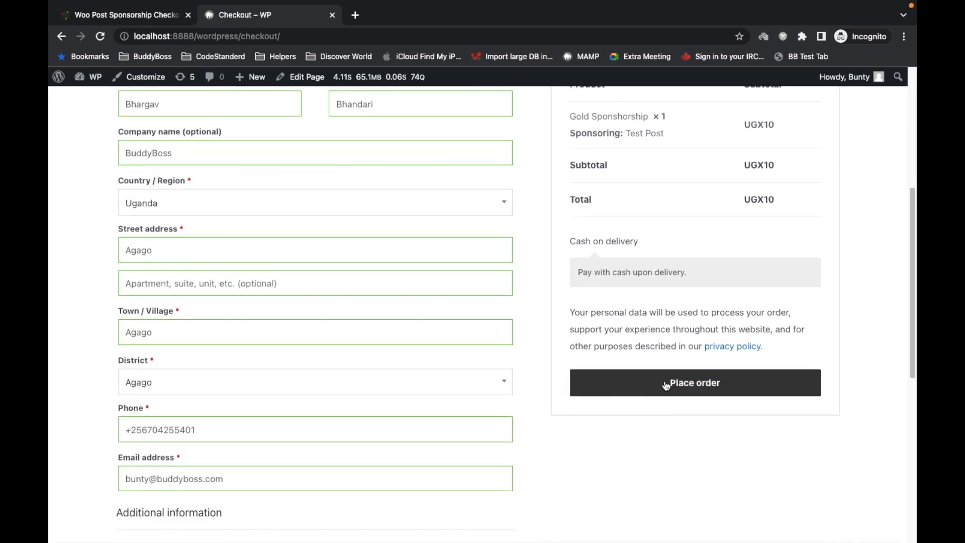
pyautogui.click(667, 382)
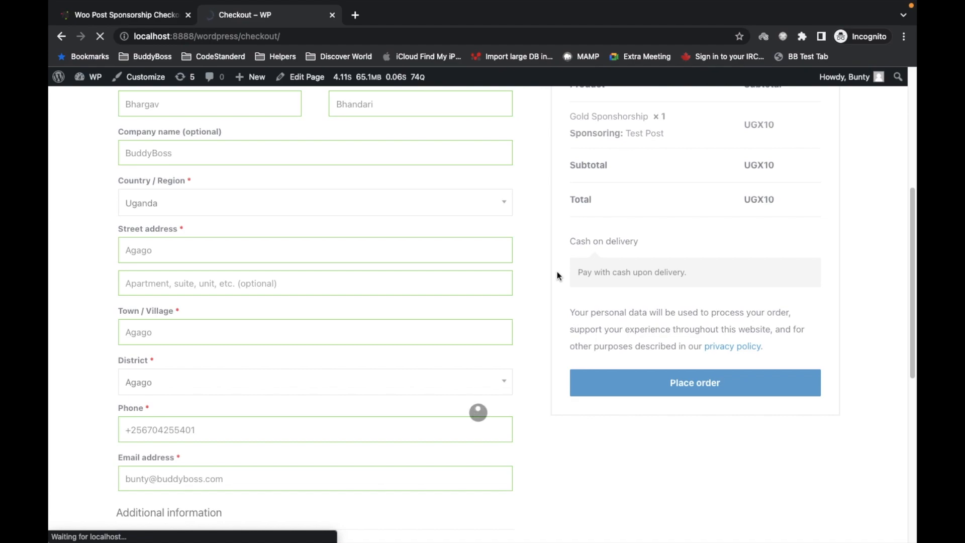
pyautogui.click(695, 382)
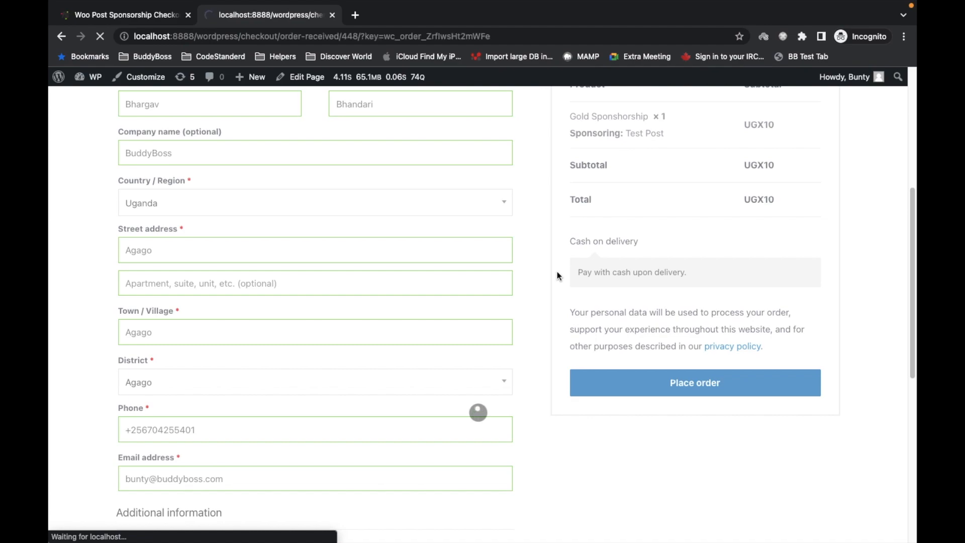
# - Review order 448's Gold Sponshorship UGX10 sponsorship details for Test Post on the order-received page
pyautogui.click(694, 382)
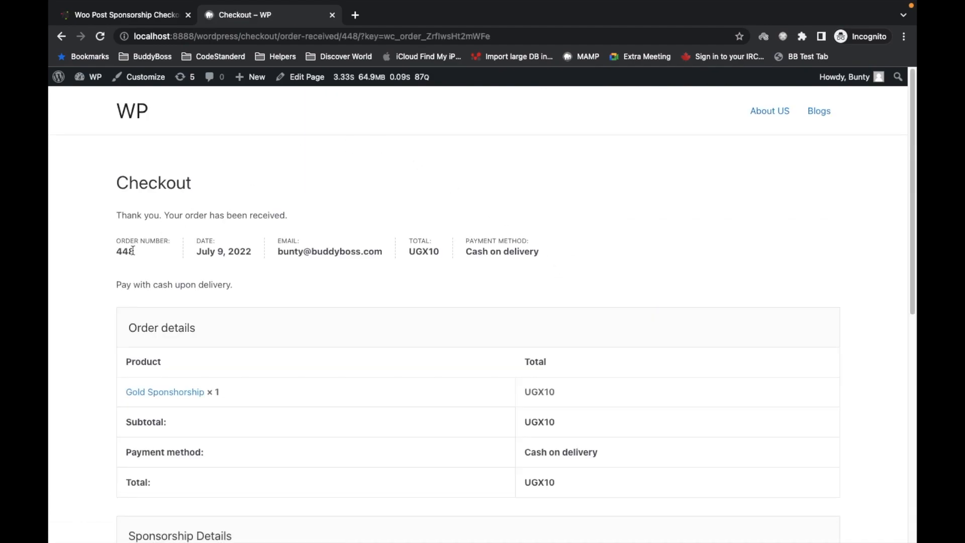
pyautogui.scroll(-3)
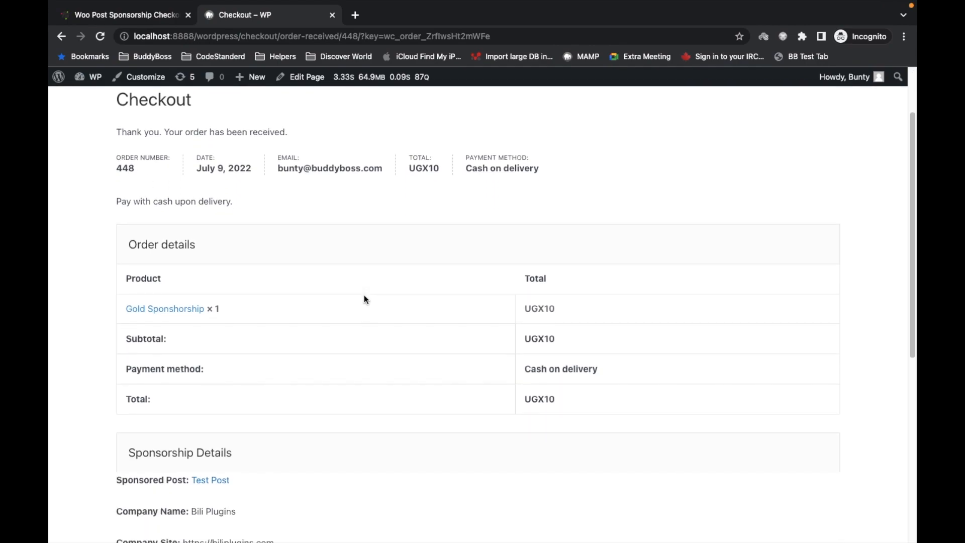
pyautogui.scroll(-3)
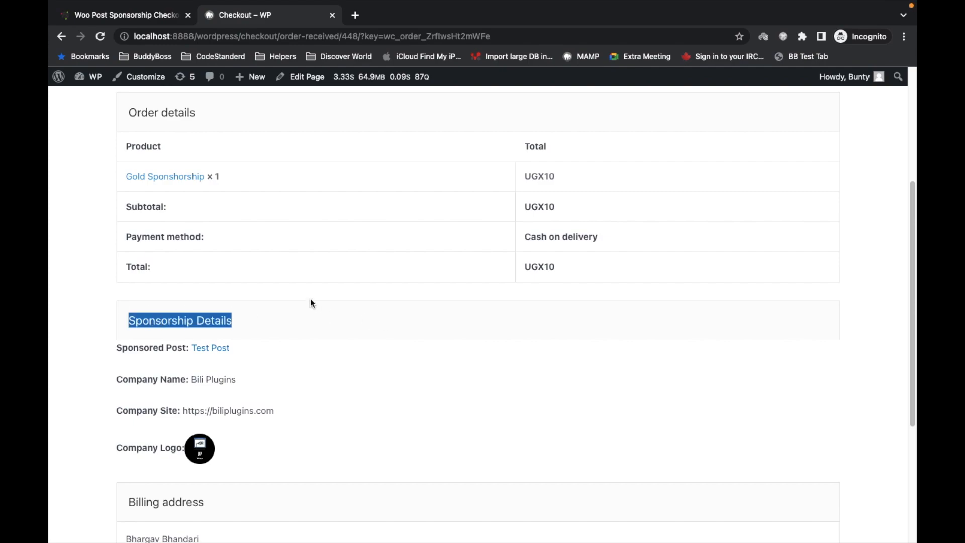
pyautogui.scroll(-3)
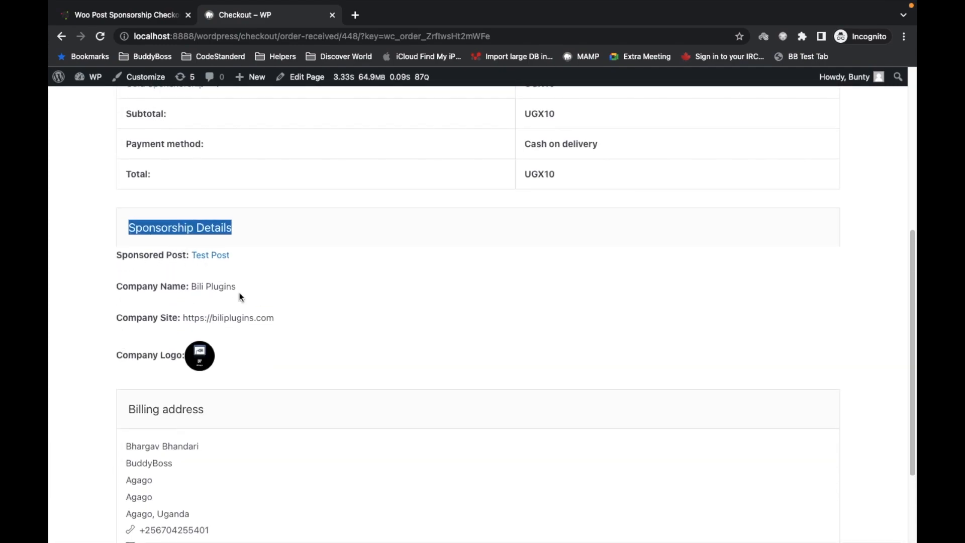
pyautogui.scroll(3)
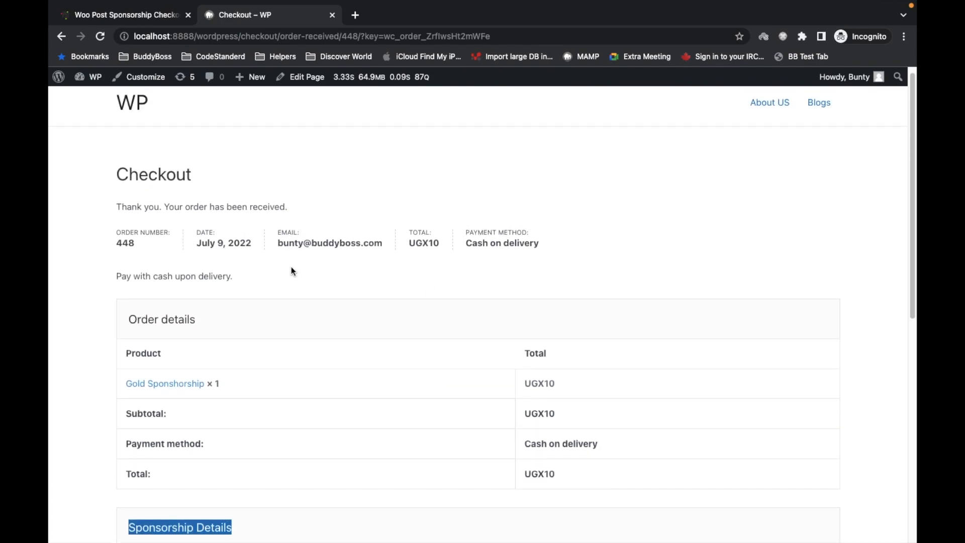
pyautogui.scroll(-3)
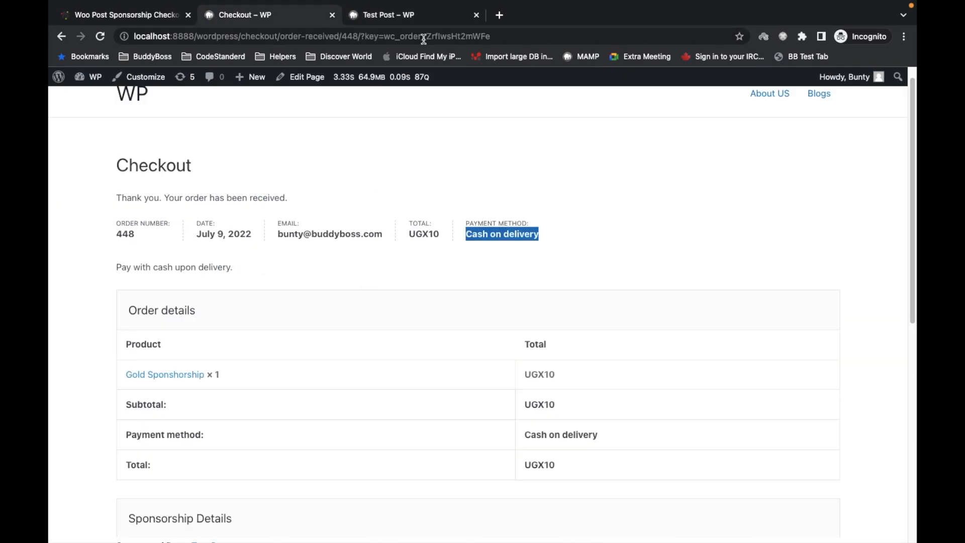
# - Switch to the Test Post page showing its Become a Sponsor button
pyautogui.click(402, 15)
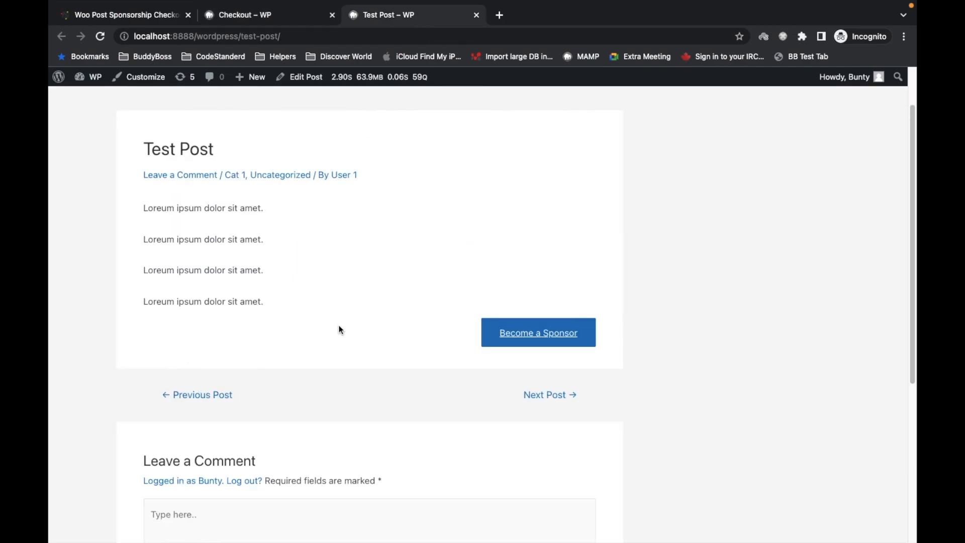
pyautogui.moveTo(369, 333)
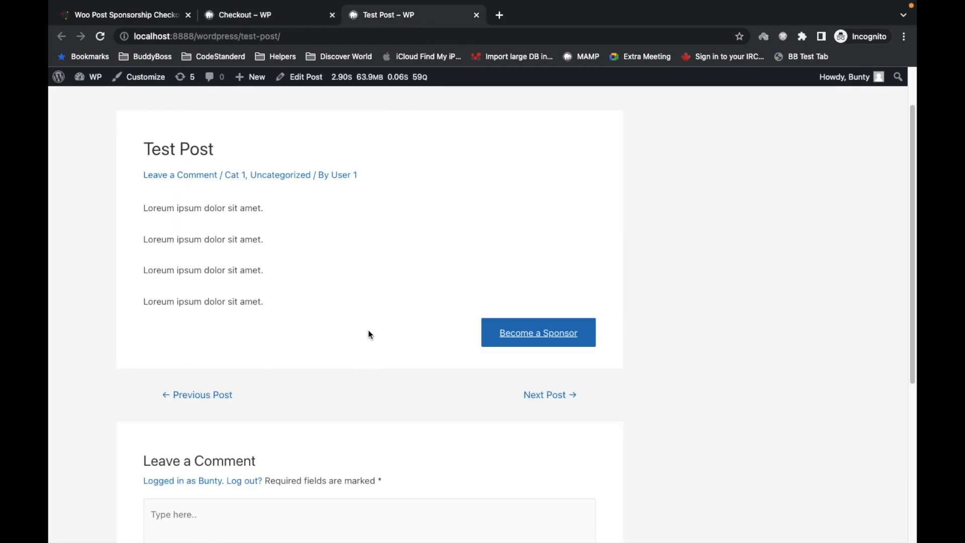
pyautogui.moveTo(274, 342)
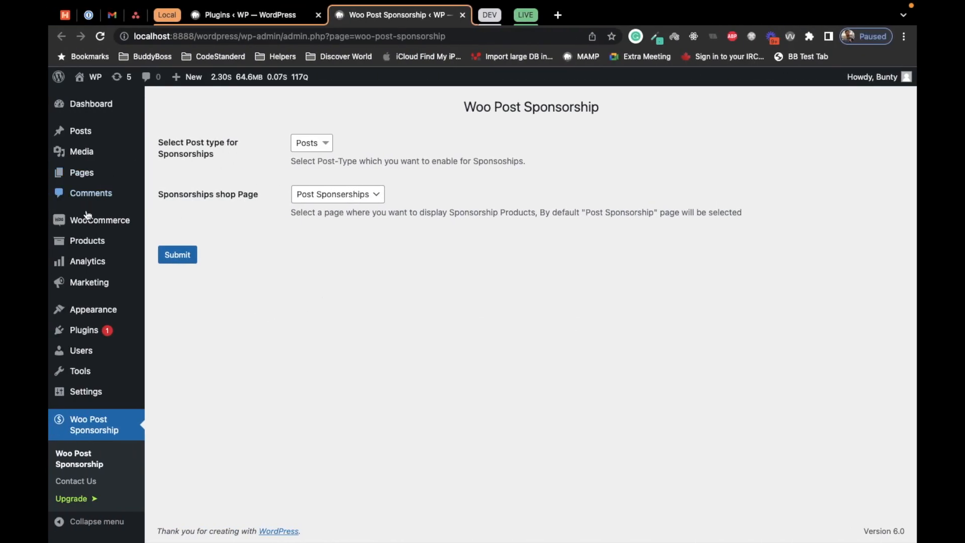
pyautogui.moveTo(99, 220)
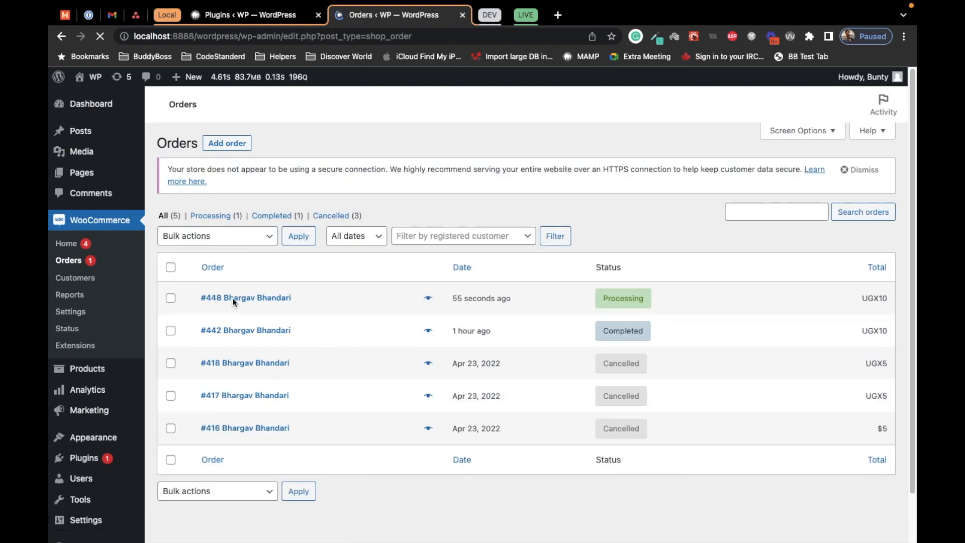
pyautogui.click(243, 299)
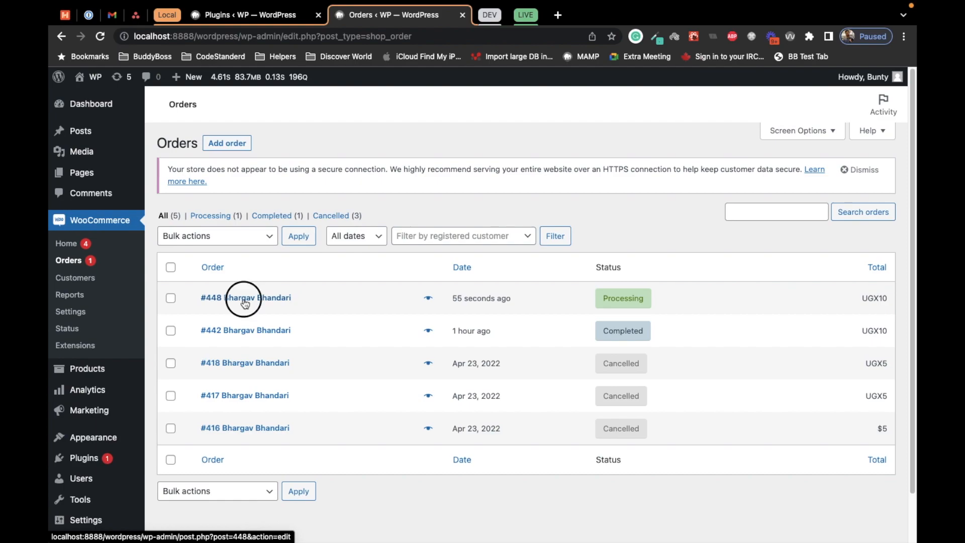
pyautogui.click(244, 297)
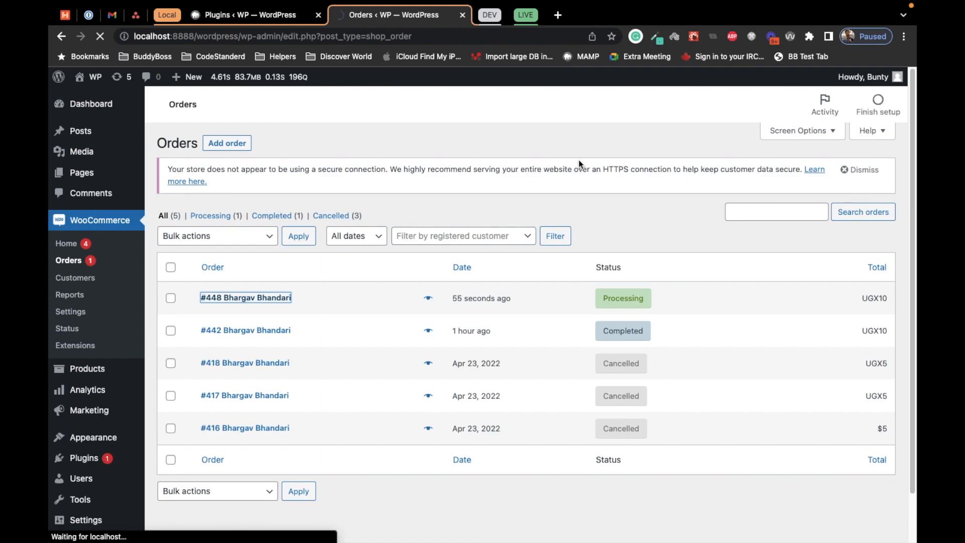
pyautogui.click(246, 298)
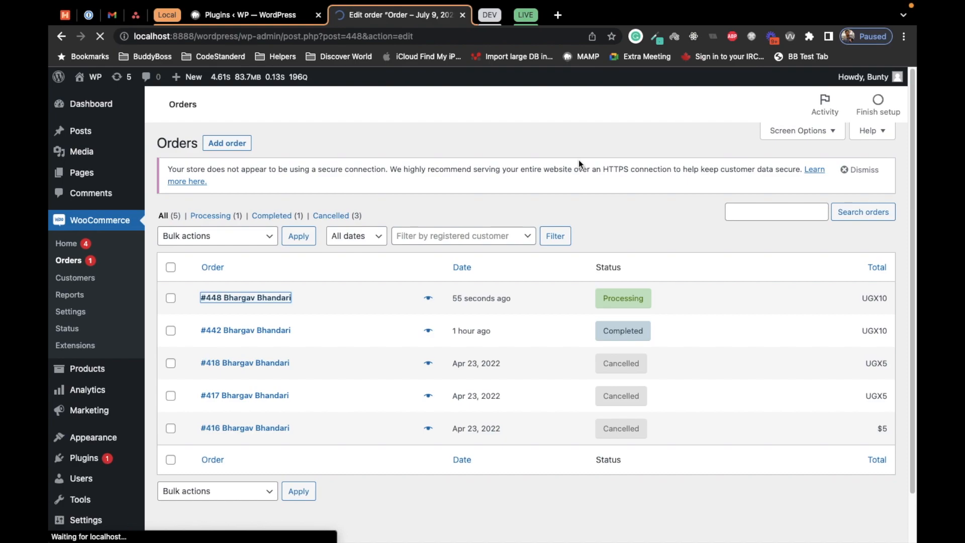
# - Set order #448's status to Completed and update the order
pyautogui.click(246, 298)
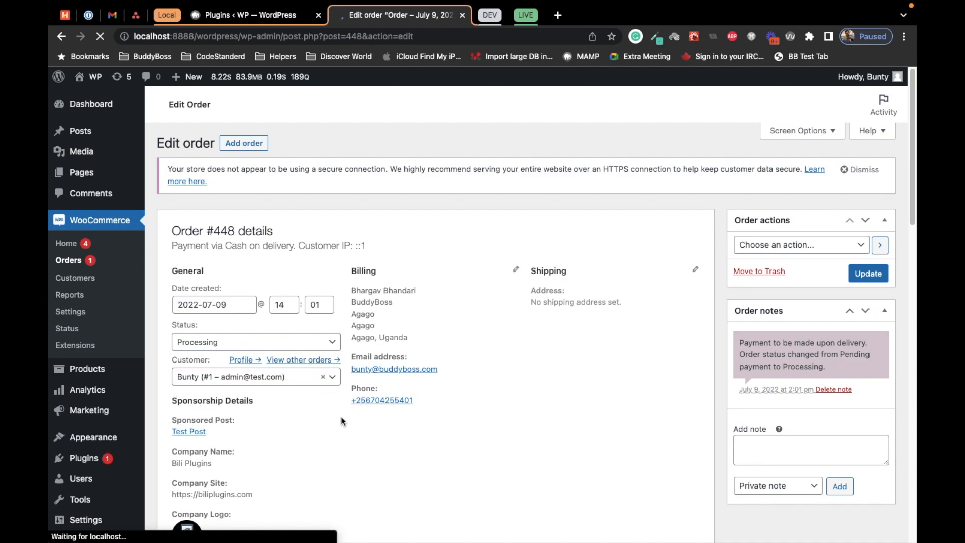
pyautogui.click(255, 342)
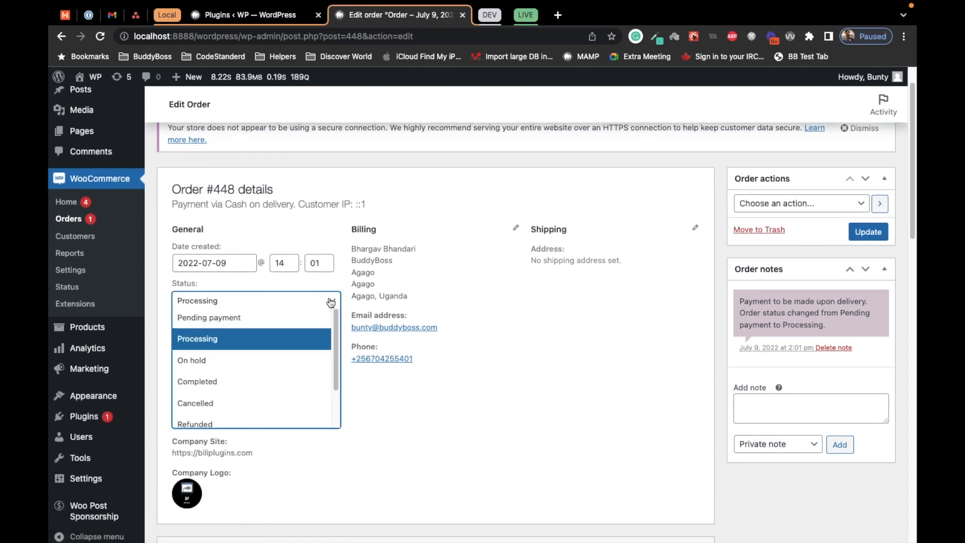
pyautogui.click(197, 382)
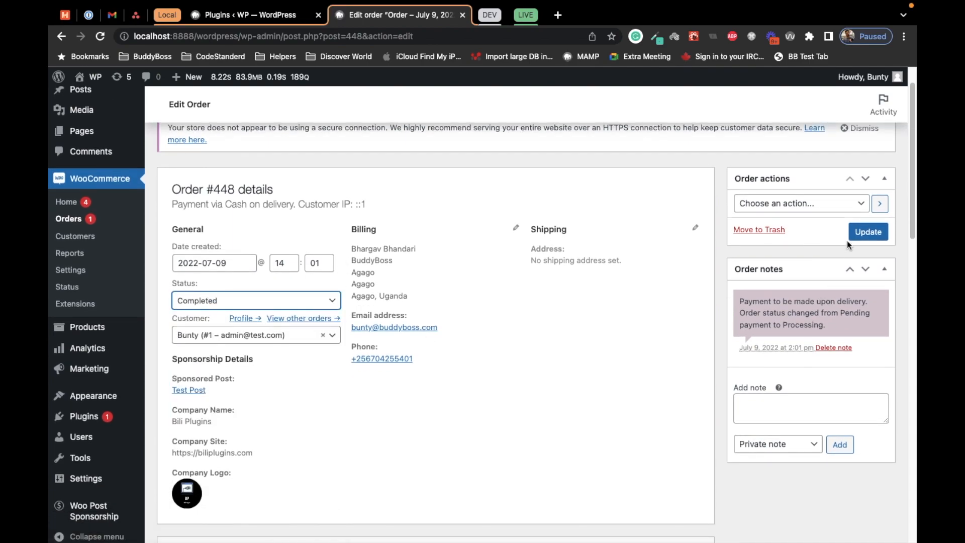
pyautogui.click(868, 231)
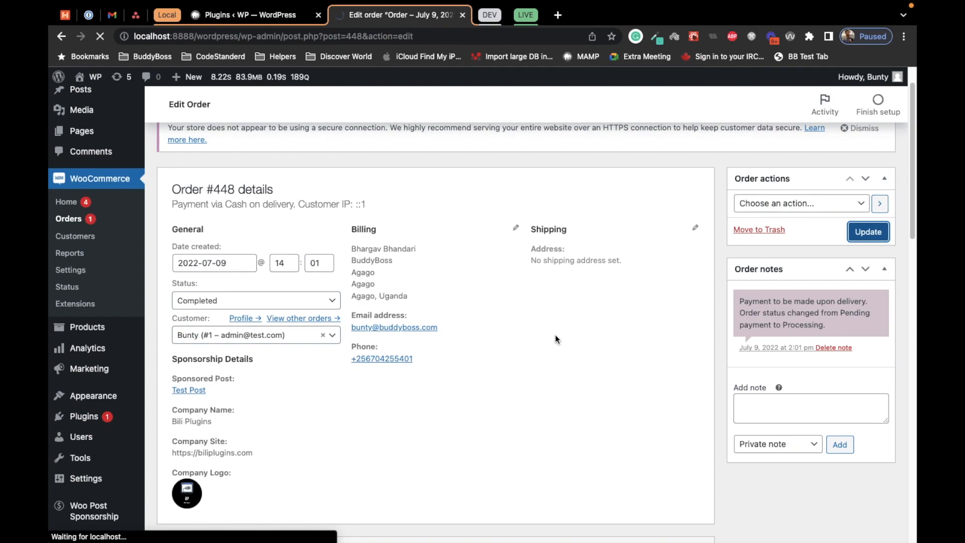
pyautogui.click(868, 231)
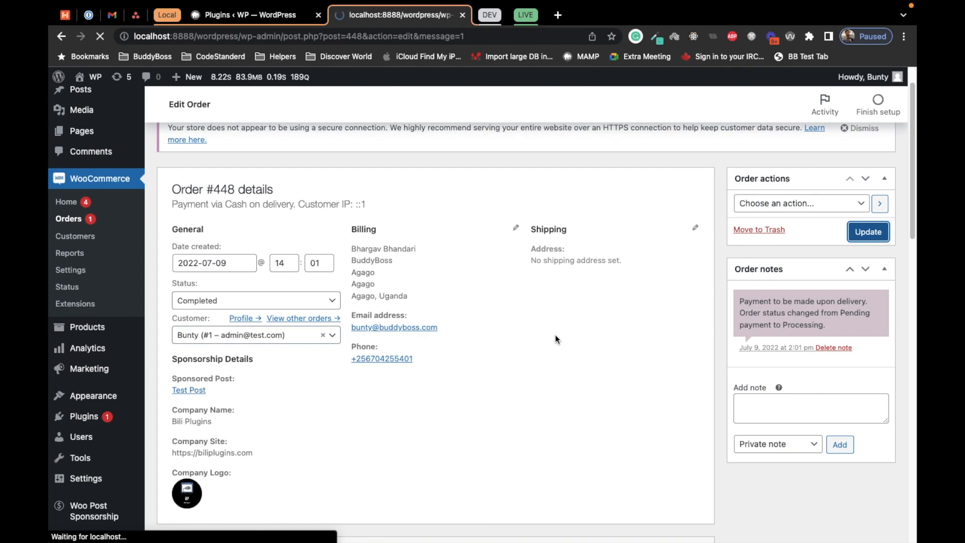
pyautogui.click(867, 231)
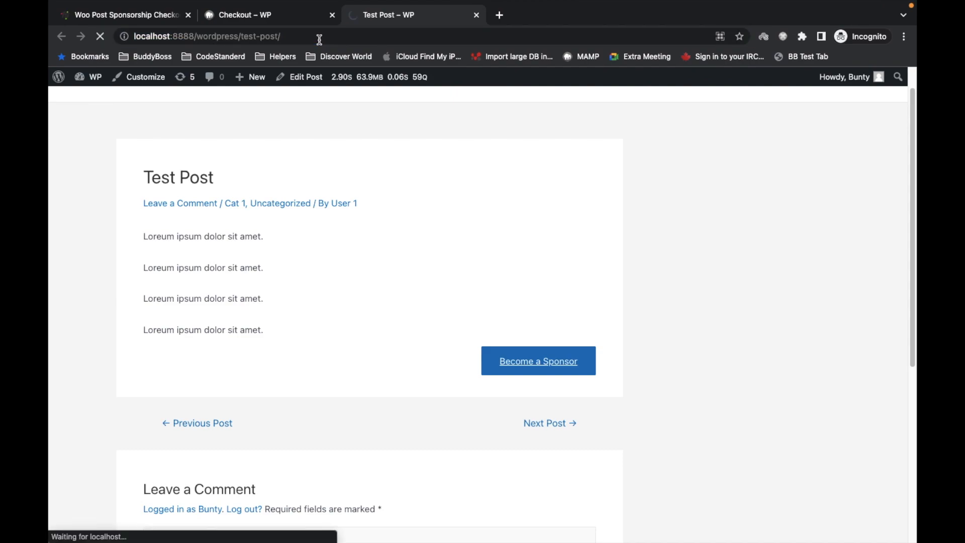
pyautogui.moveTo(382, 199)
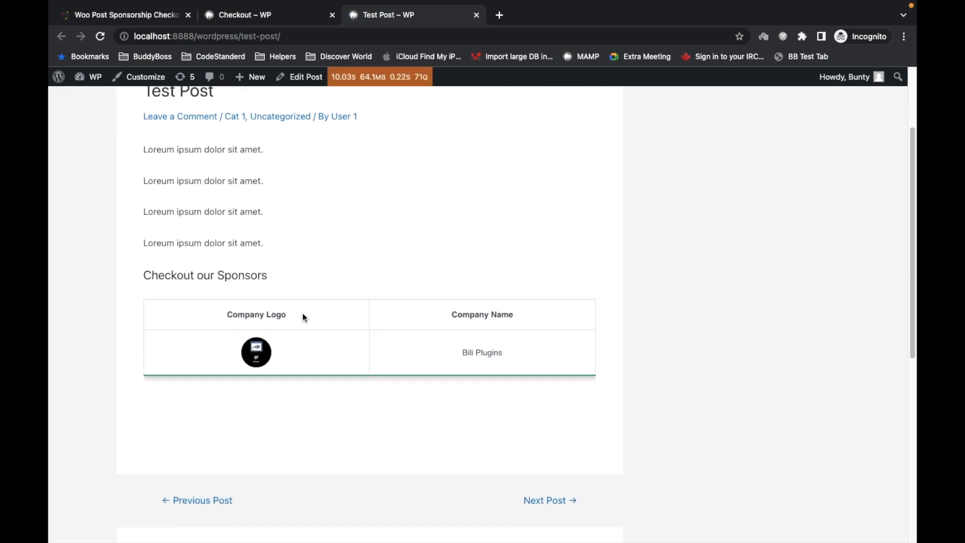
# - View the Checkout our Sponsors table listing Bili Plugins and open biliplugins.com from its logo
pyautogui.moveTo(302, 316); pyautogui.dragTo(521, 357)
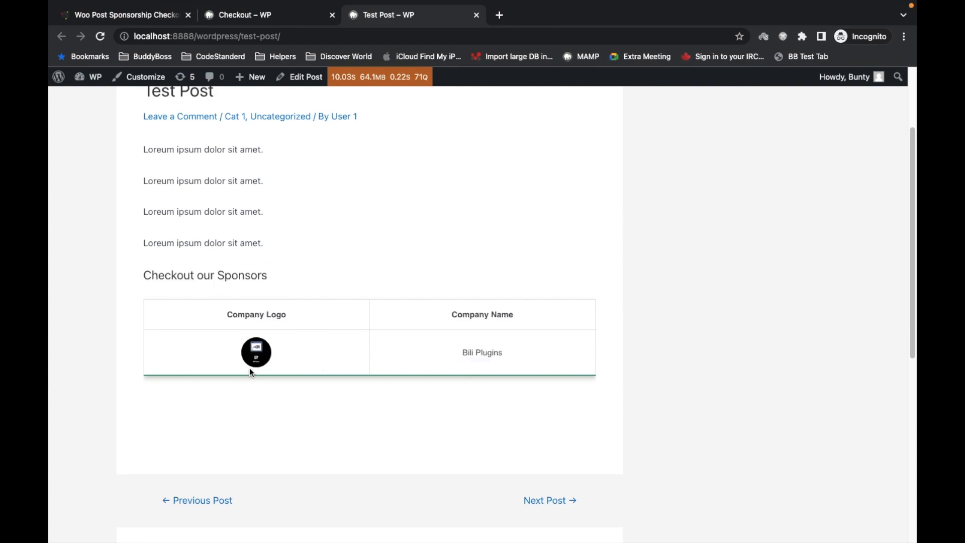
pyautogui.moveTo(257, 355)
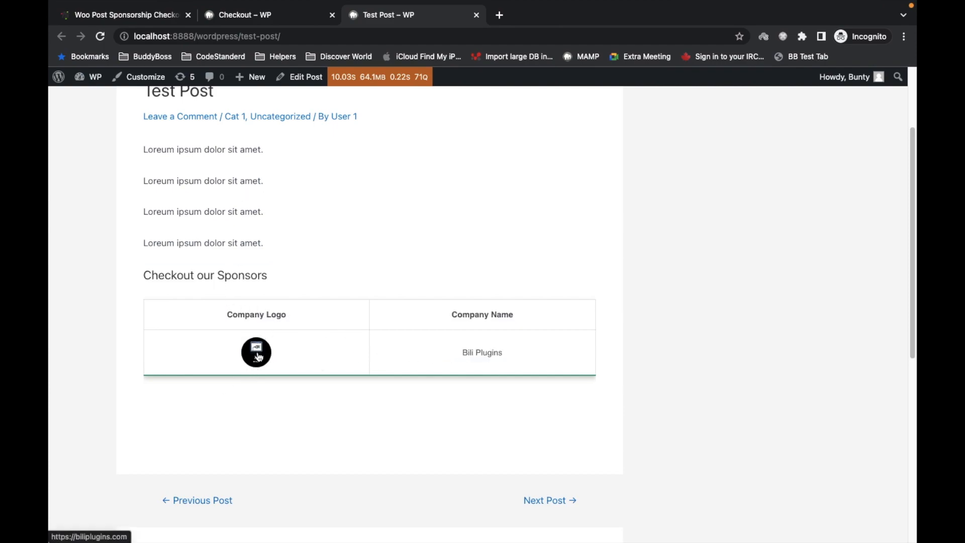
pyautogui.click(257, 353)
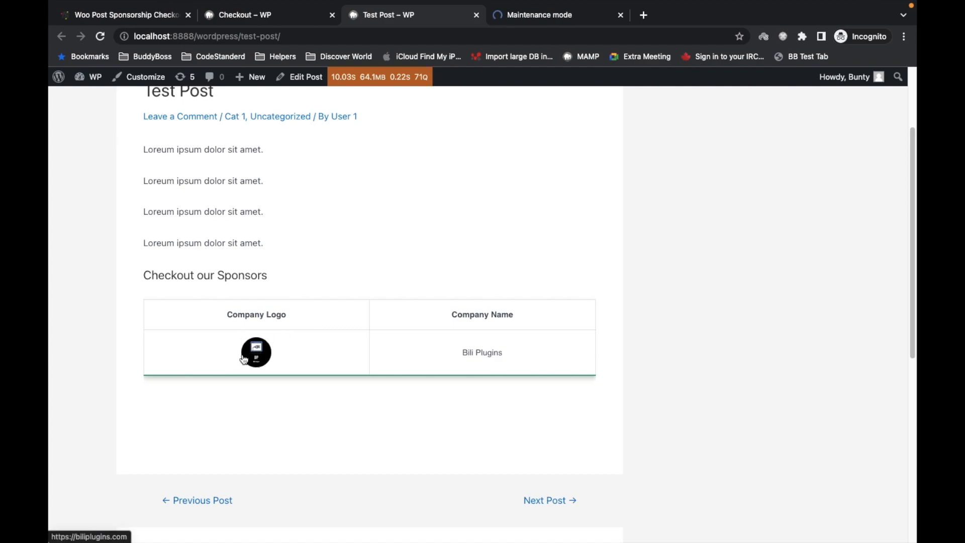
pyautogui.moveTo(269, 360)
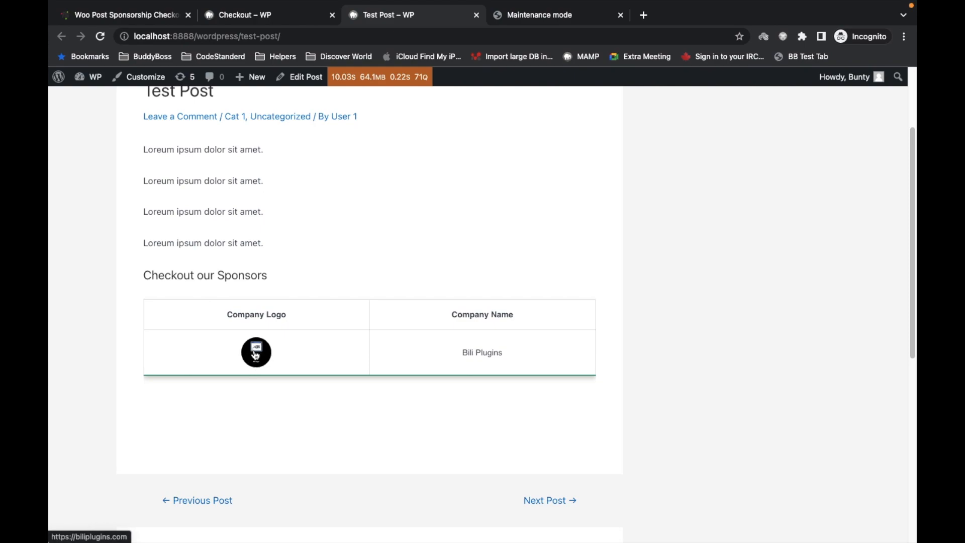
pyautogui.moveTo(257, 360)
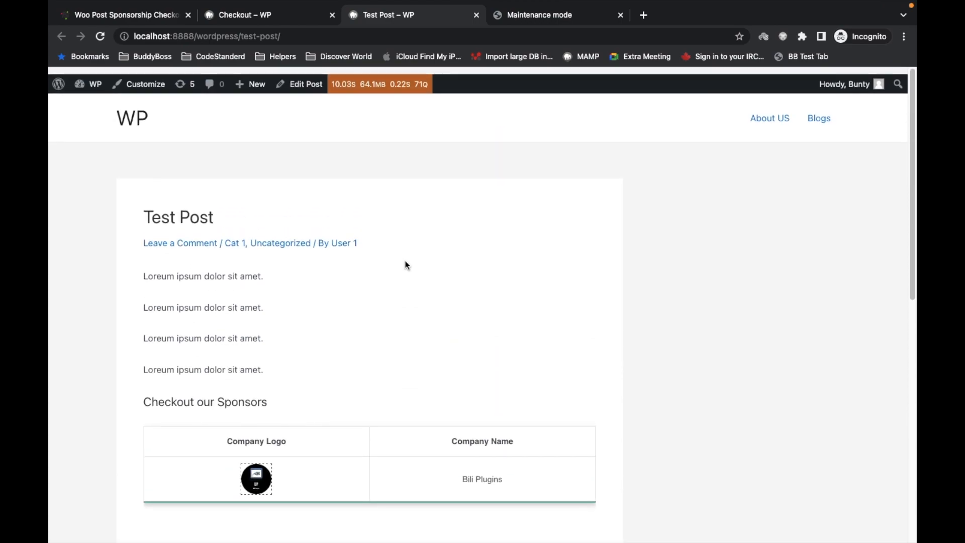
pyautogui.scroll(-3)
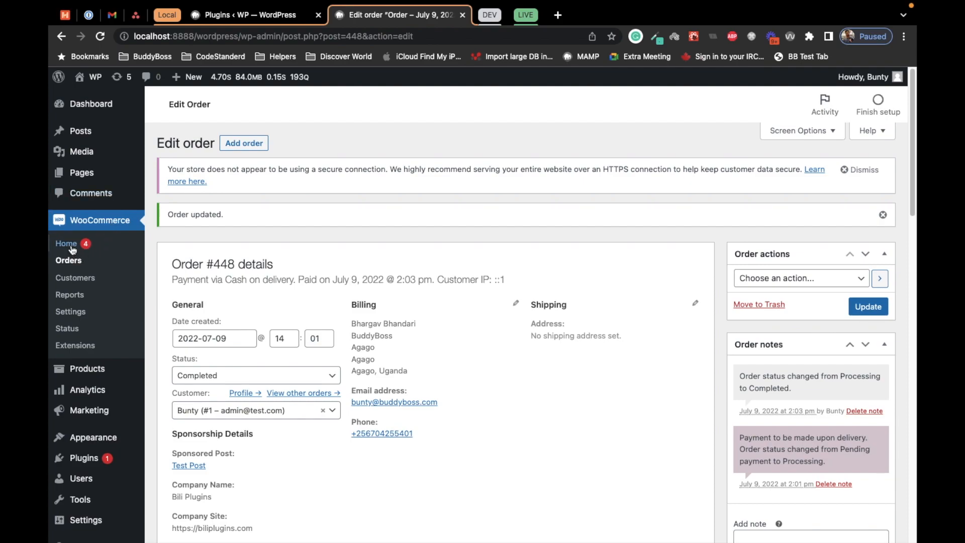
# - Go to the All Products list from the admin sidebar
pyautogui.click(87, 368)
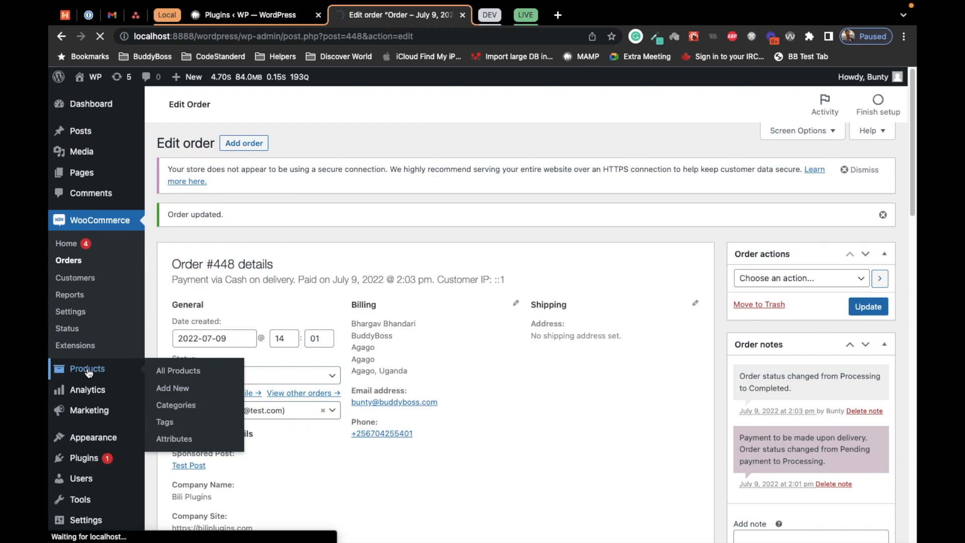
pyautogui.click(178, 370)
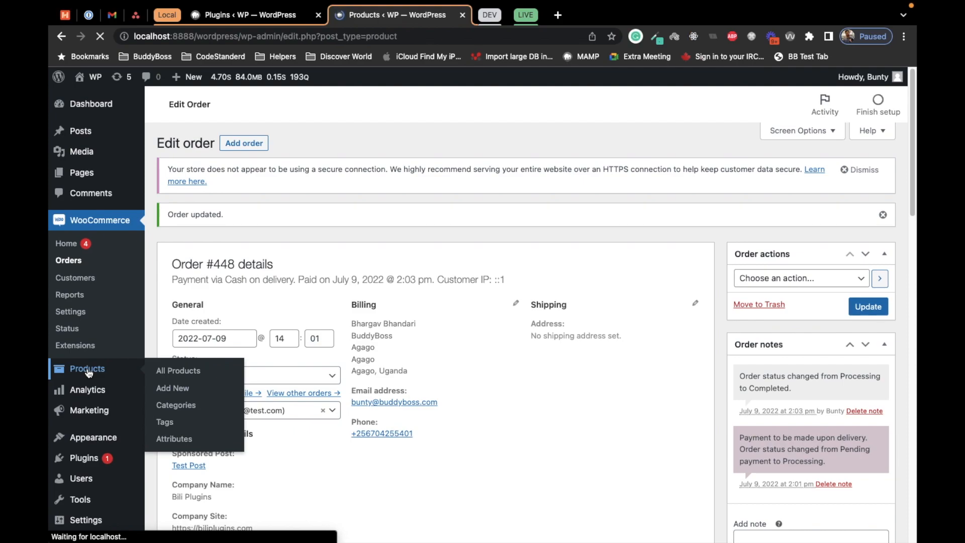
pyautogui.click(178, 370)
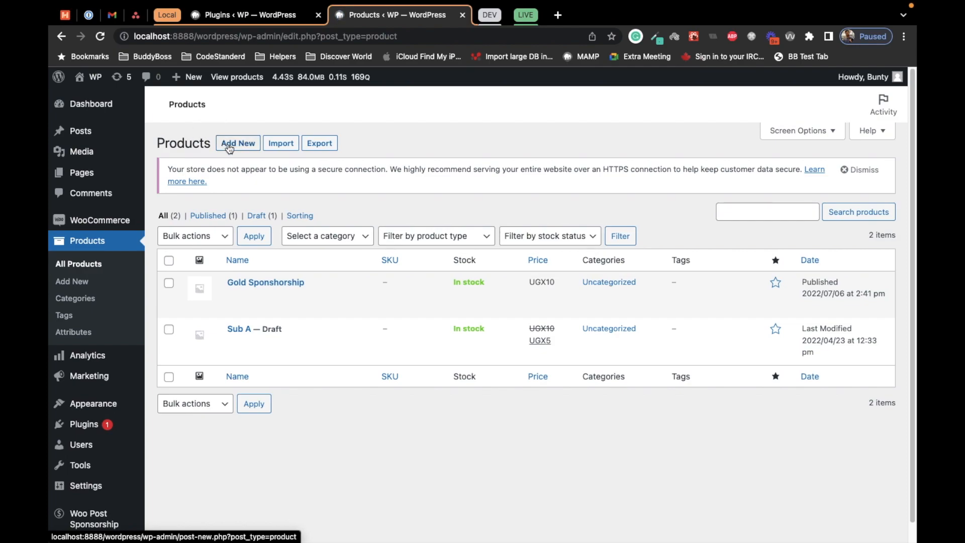
# - Start a blank Add new product form
pyautogui.click(238, 143)
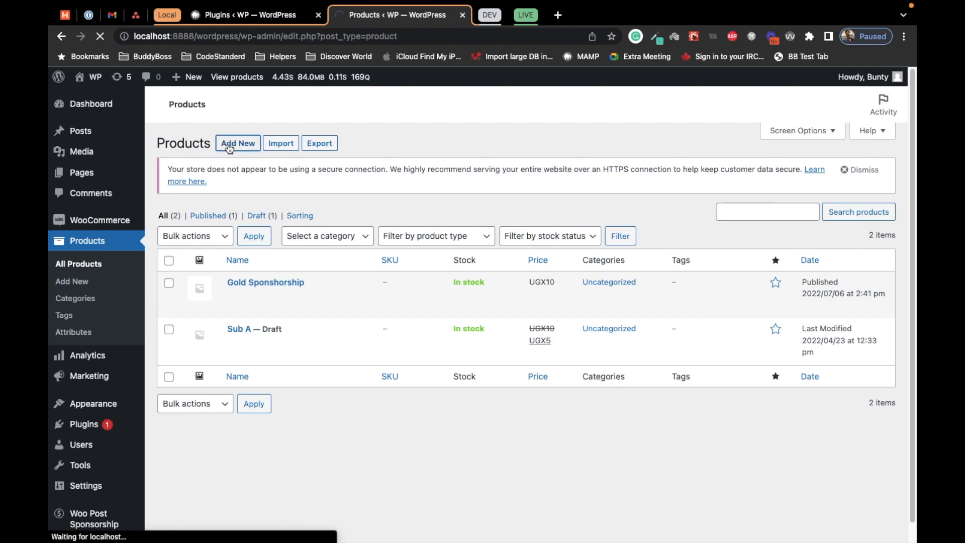
pyautogui.click(237, 143)
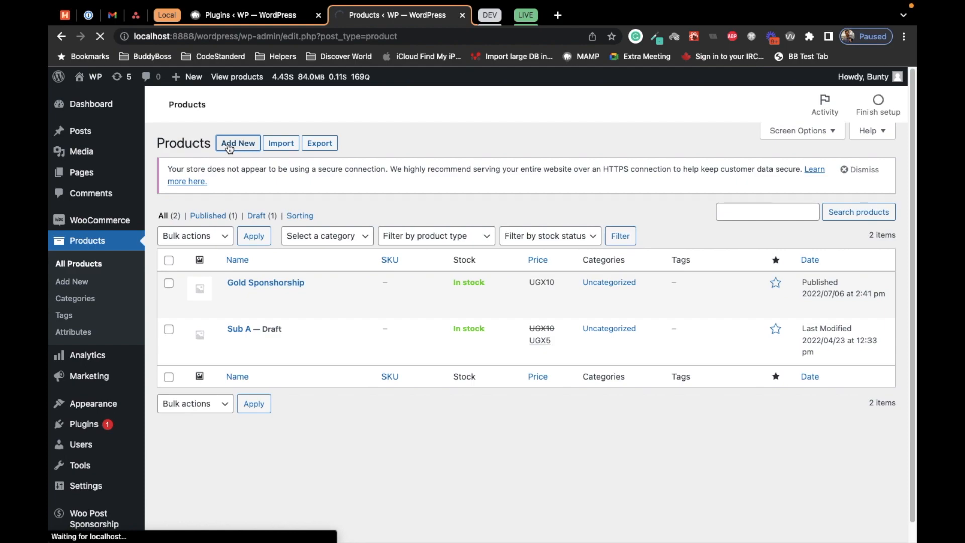
pyautogui.click(237, 143)
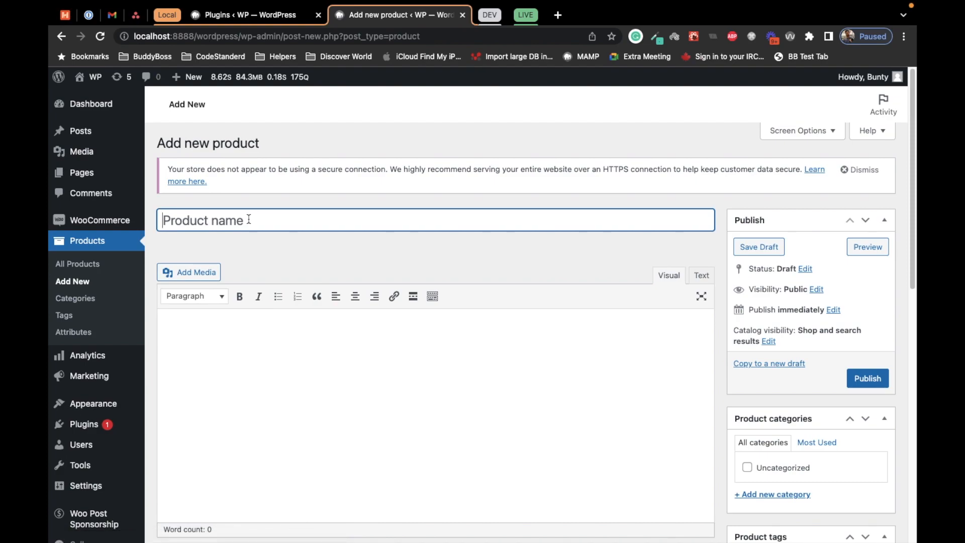
# - Title the product 'Platinum Sponsrship' and enter the description 'This is test'
pyautogui.write('Plat')
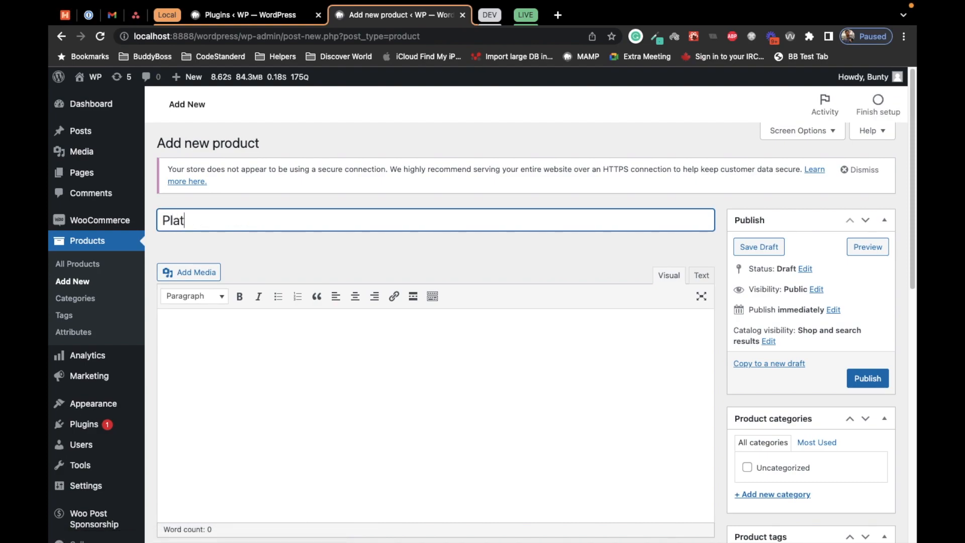
pyautogui.write('inum')
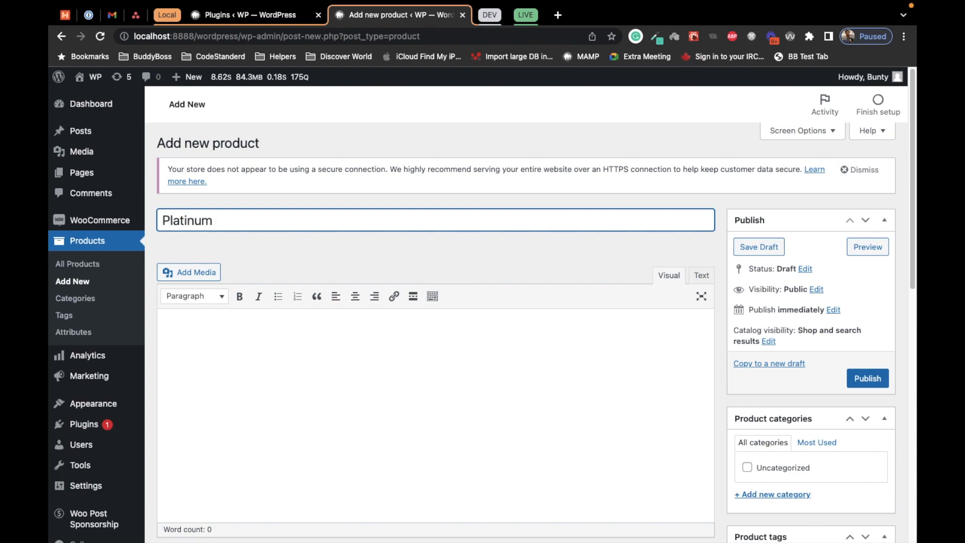
pyautogui.write('Sponsrship')
pyautogui.click(435, 414)
pyautogui.write('T')
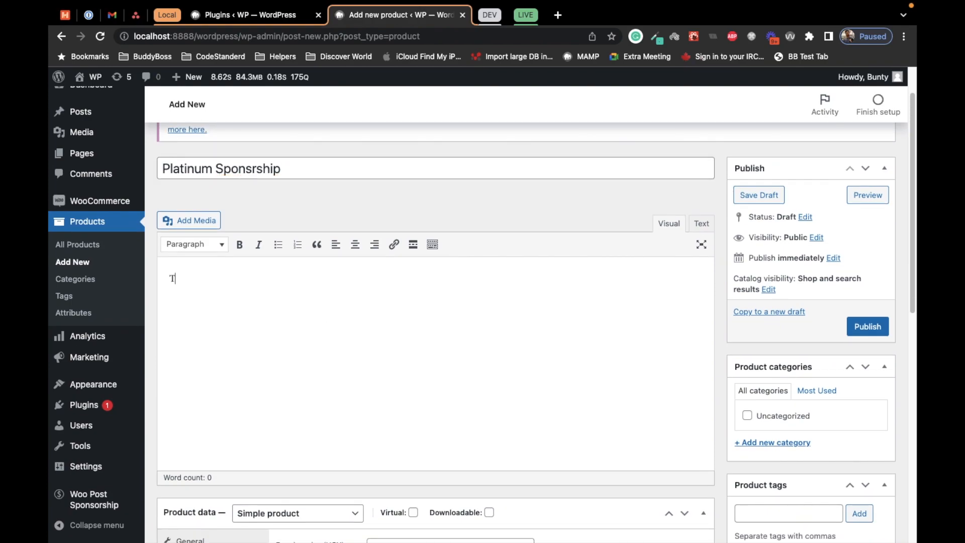
pyautogui.write('his is test')
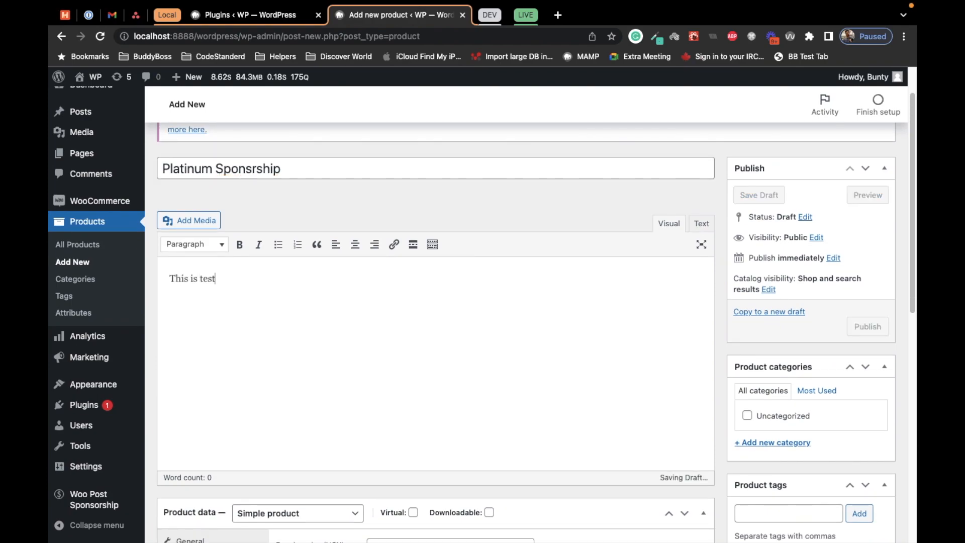
pyautogui.scroll(-3)
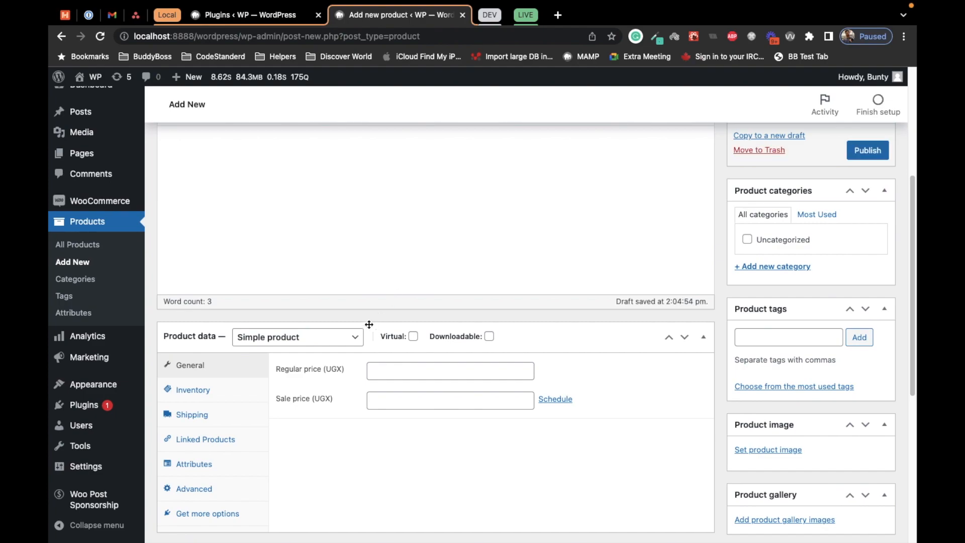
# - Make it a Sponsorship Product with regular price 10 and 5-day validity, then publish
pyautogui.click(298, 336)
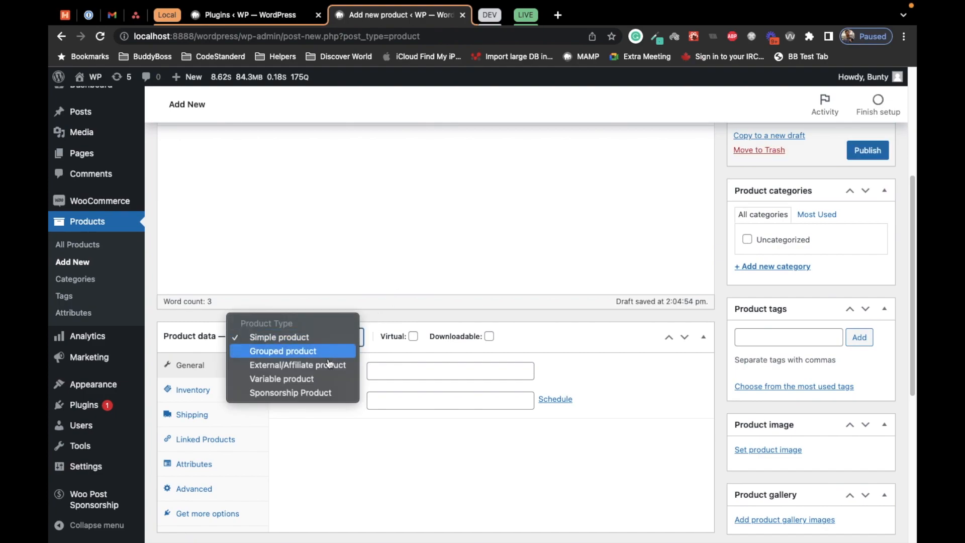
pyautogui.click(290, 392)
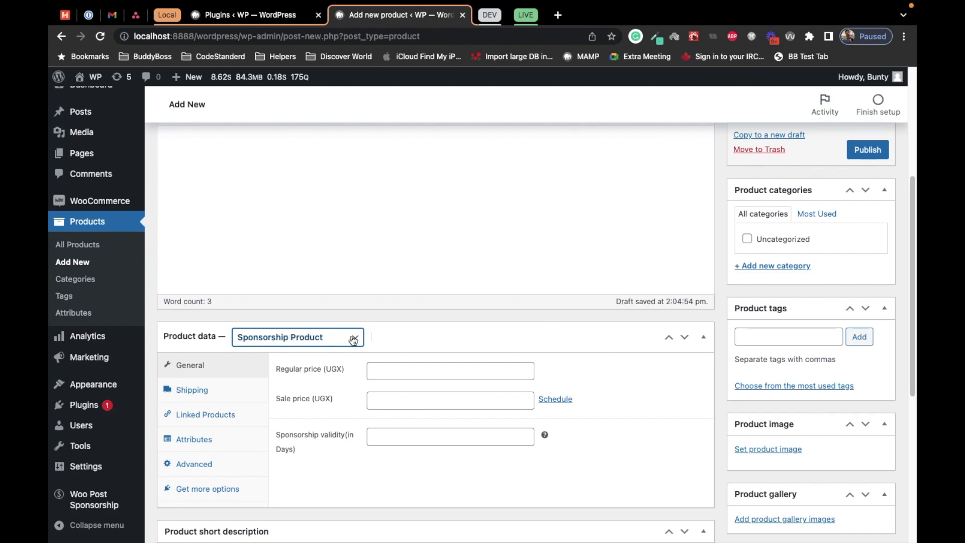
pyautogui.write('10')
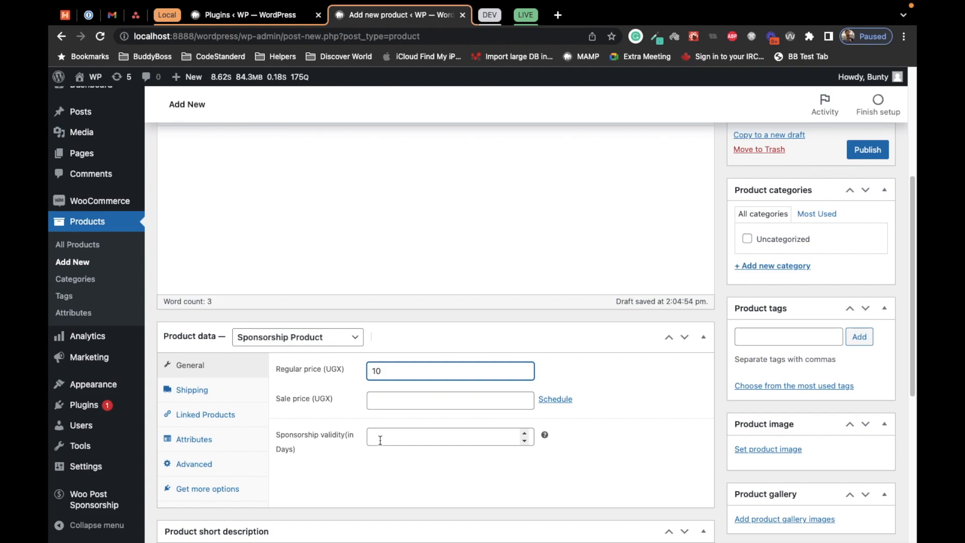
pyautogui.click(446, 436)
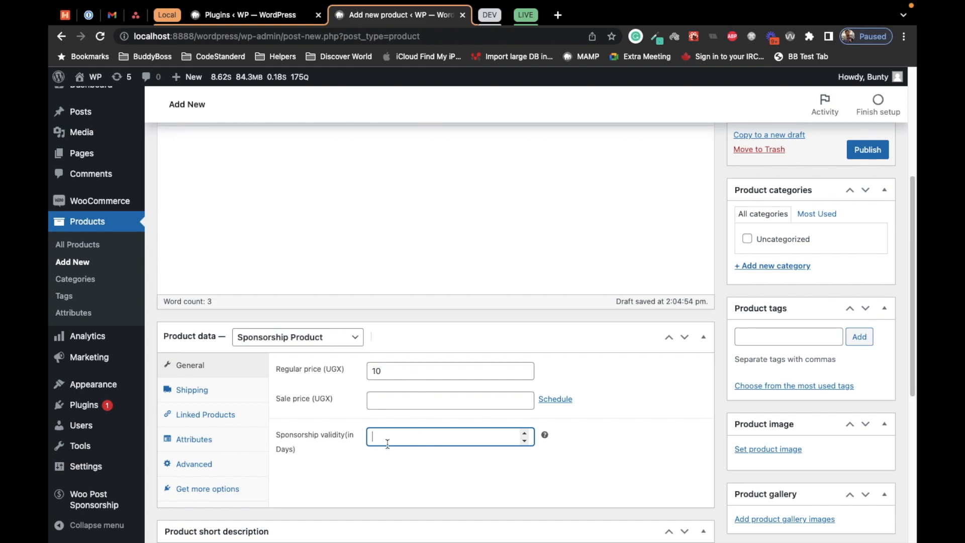
pyautogui.moveTo(361, 409)
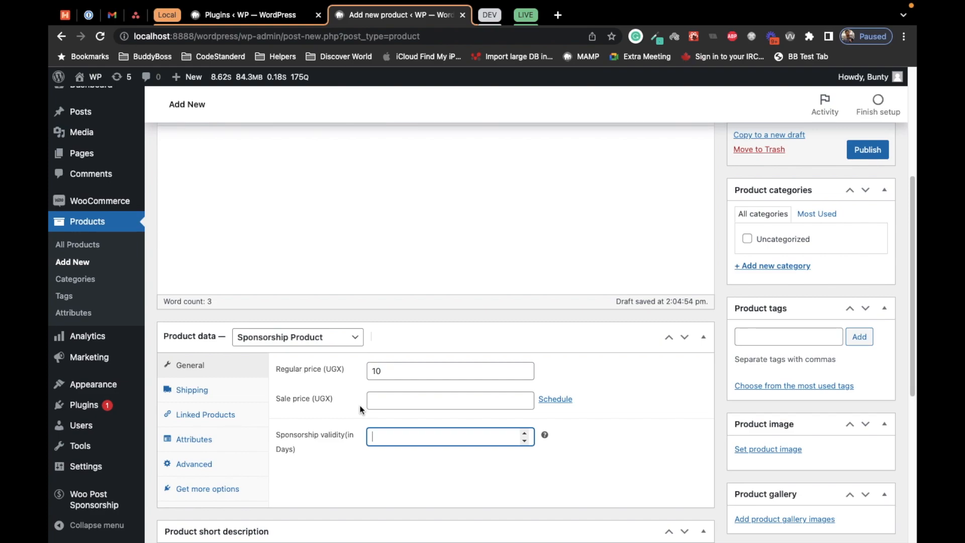
pyautogui.write('5')
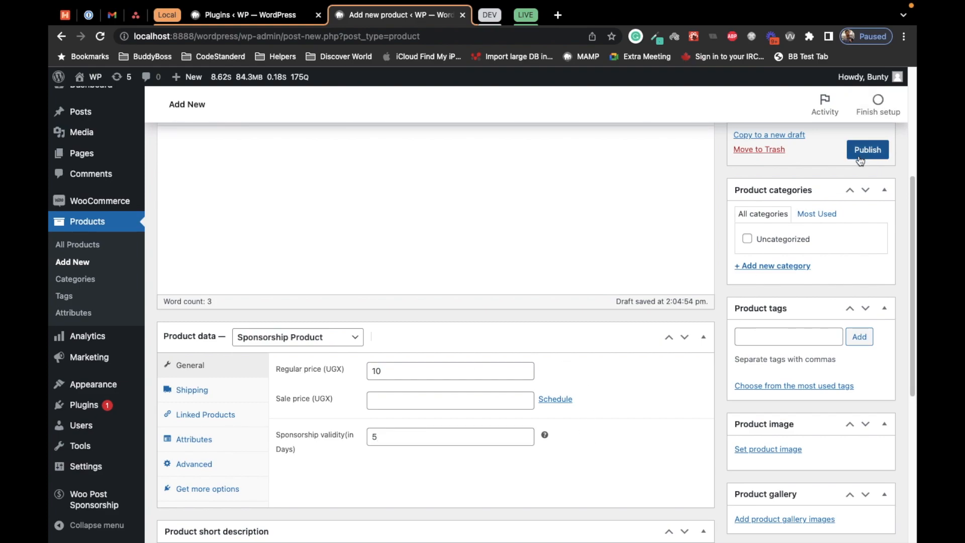
pyautogui.click(866, 150)
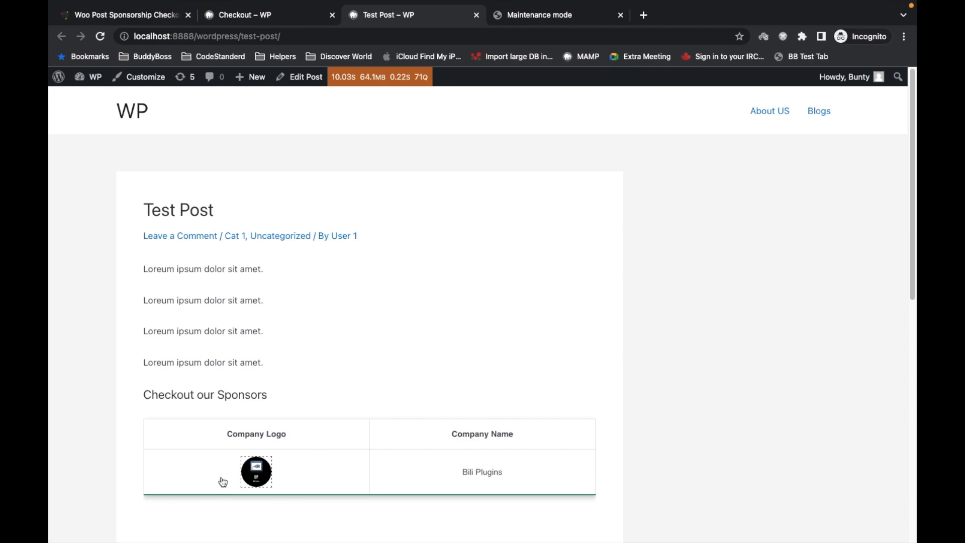
pyautogui.moveTo(409, 461)
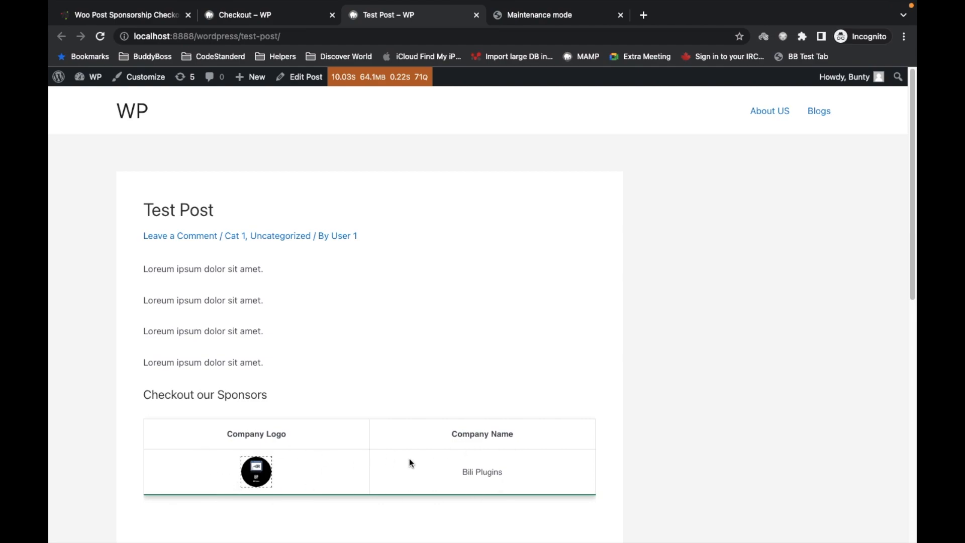
pyautogui.moveTo(358, 321)
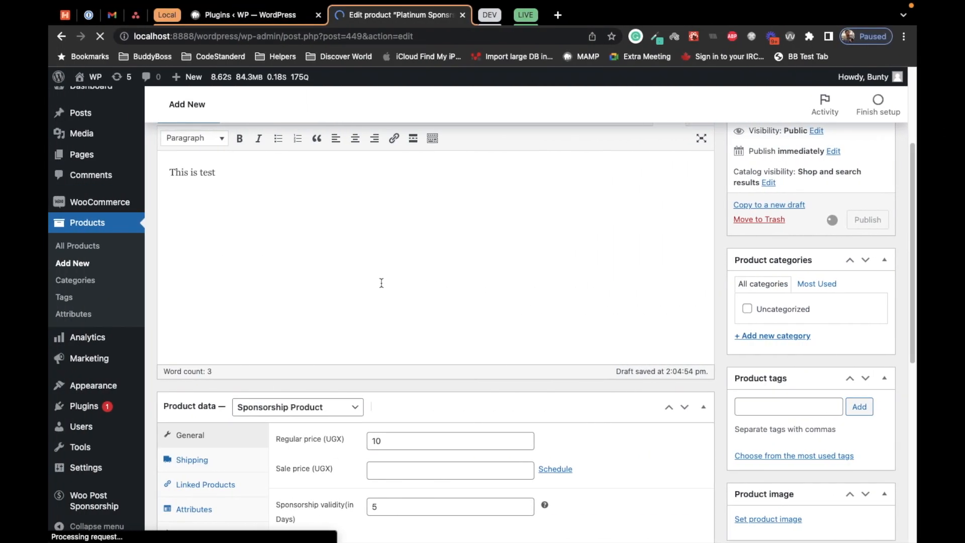
# - Confirm the Platinum Sponsrship product shows as Published
pyautogui.click(867, 219)
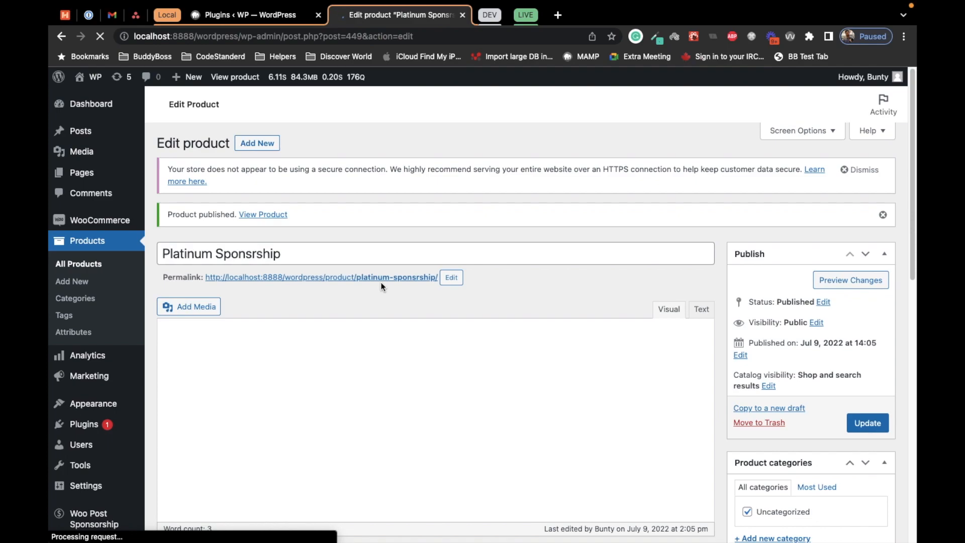